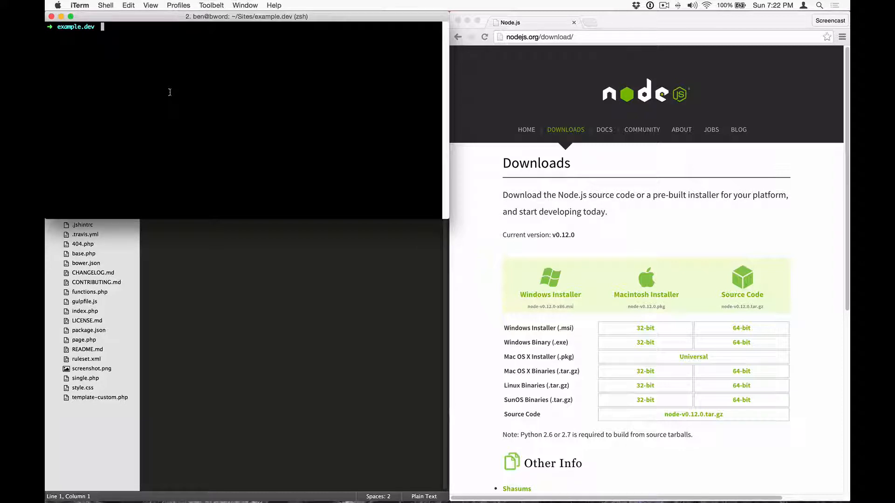
Step: Run 'npm install -g gulp bower' and scroll through the dependency output
type("n")
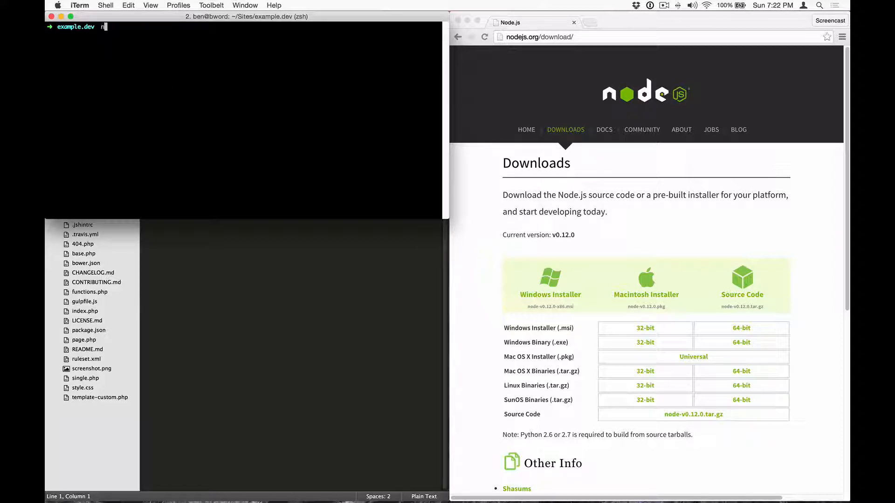
type("pm install -g")
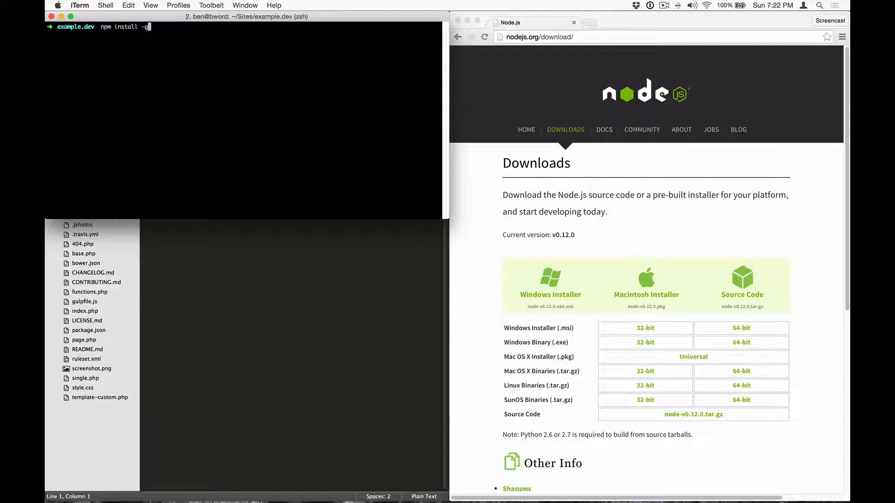
type("gulp b")
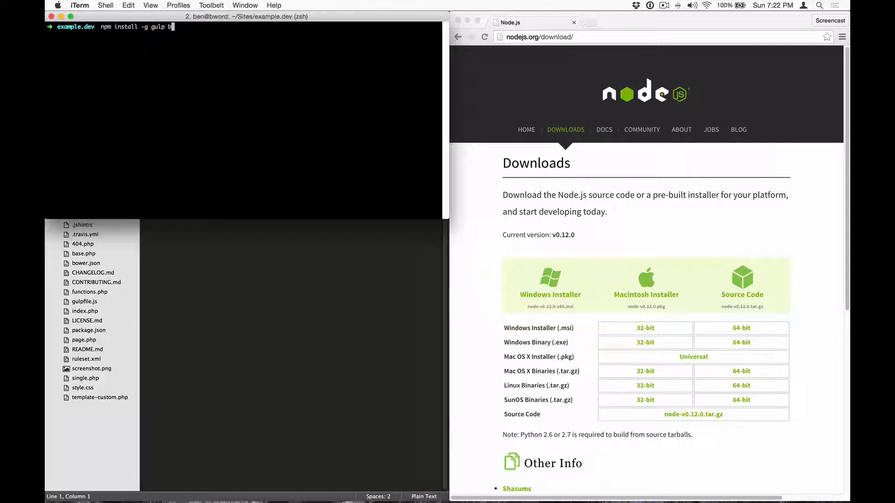
key("Return")
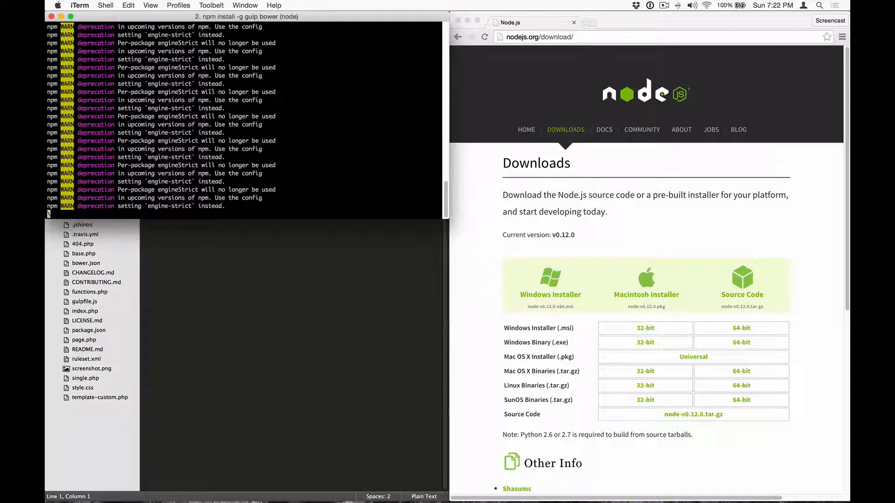
scroll("down", 3)
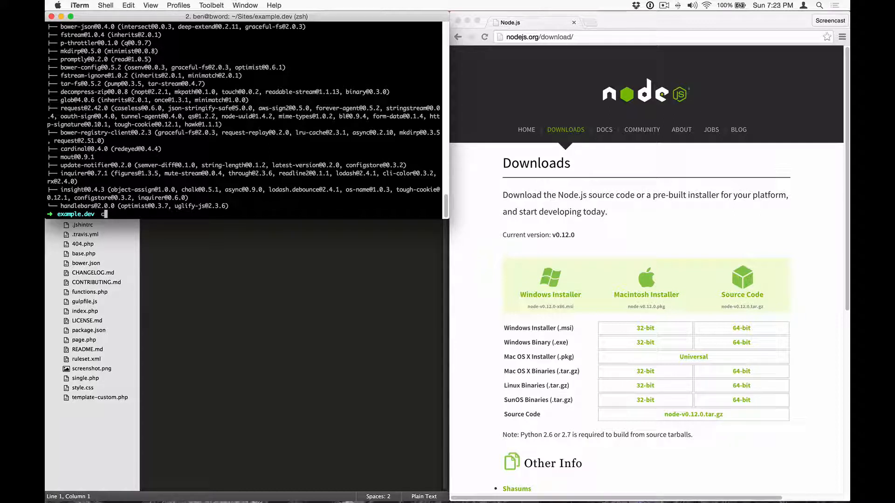
Step: Change into web/app/themes/sage and run npm install for gulp-sass and related packages
type("cd web")
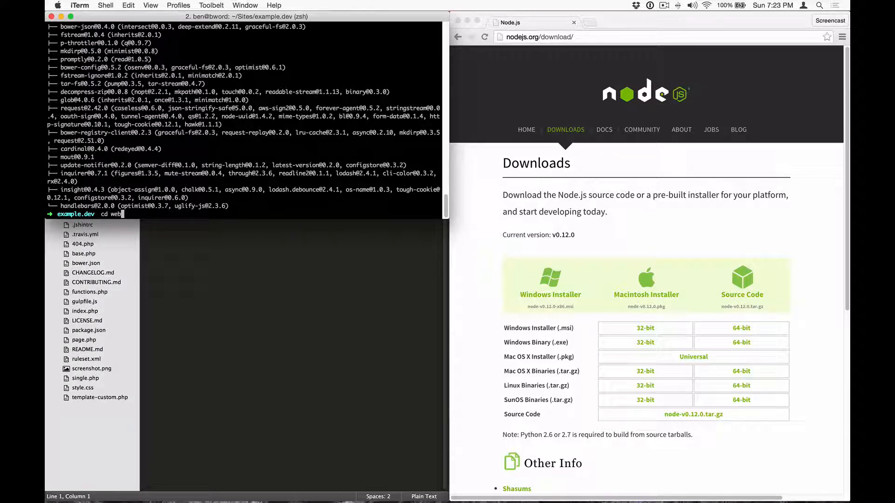
type("/app/themes/sage/")
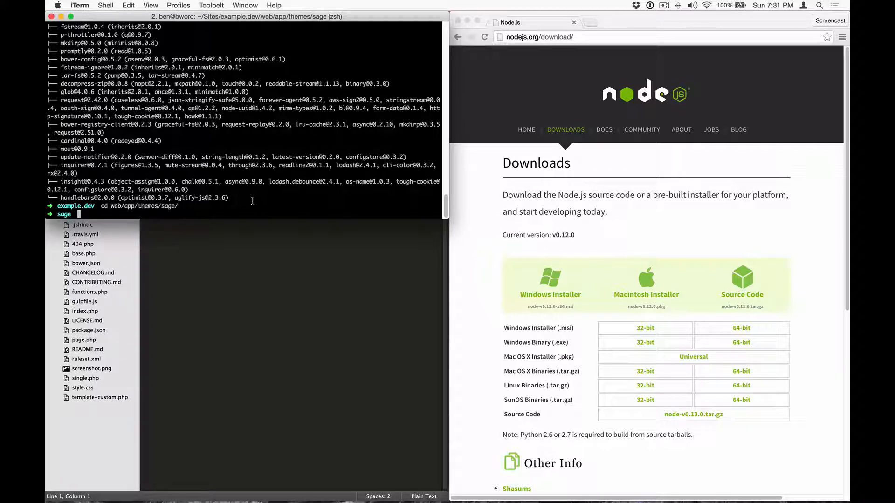
type("npm install")
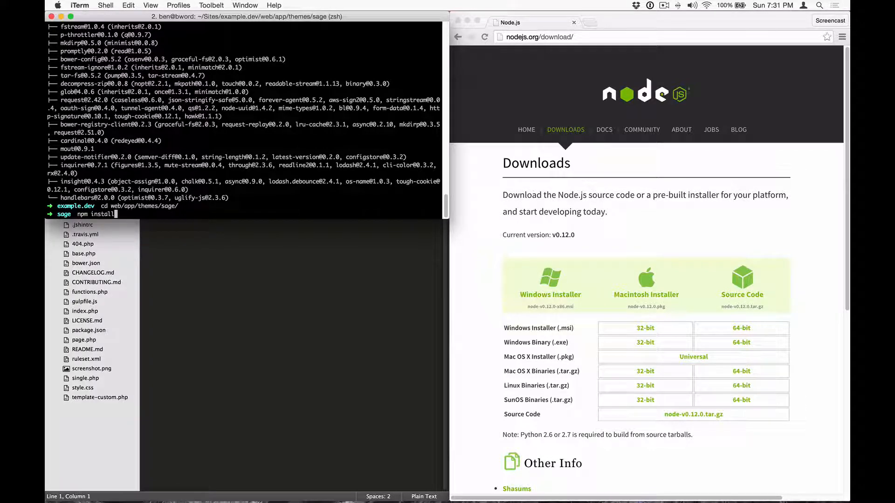
key("Return")
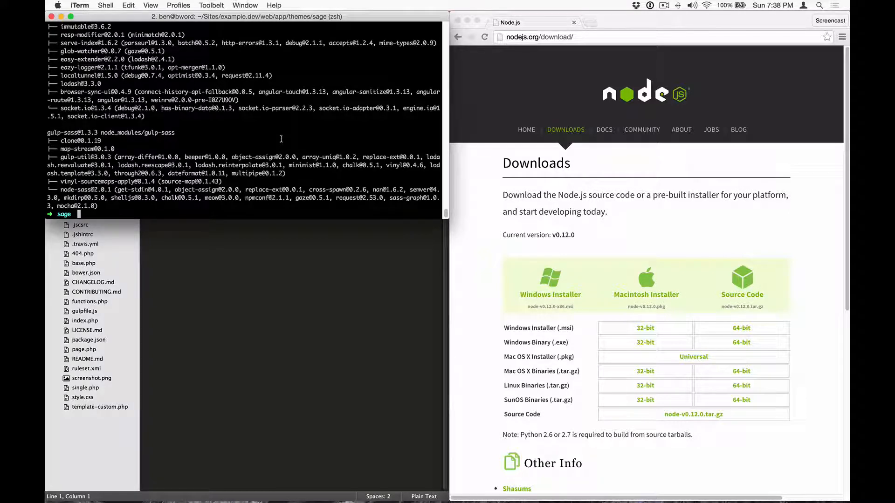
Step: Run bower install for jQuery, Modernizr and Bootstrap, then load example.dev unstyled
type("bower install")
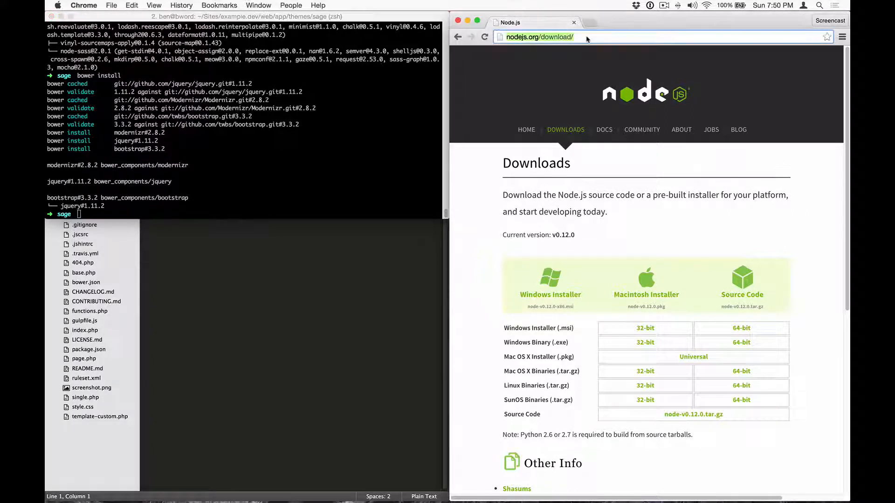
type("example.dev")
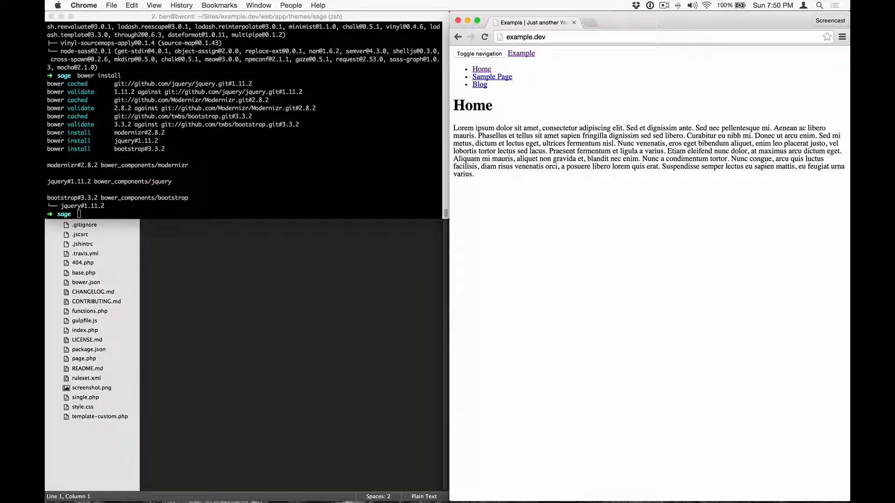
mouse_move(358, 131)
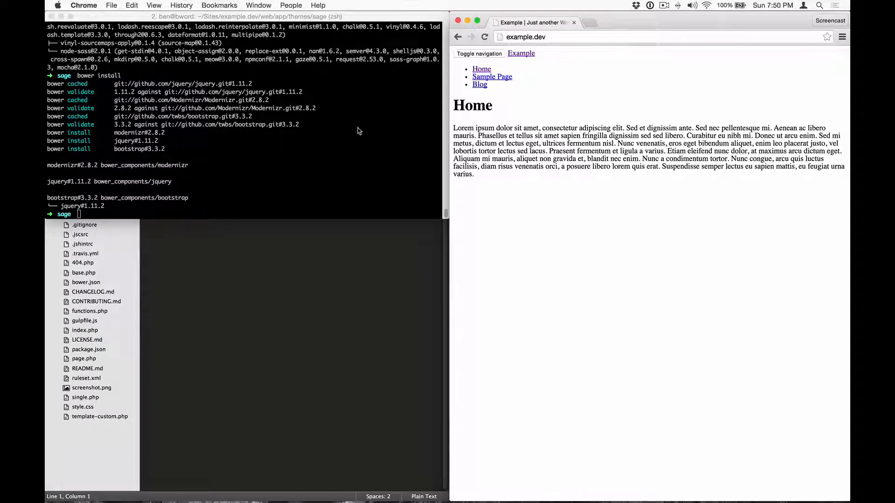
Step: Build the theme with gulp and reload example.dev to show Bootstrap styling
type("gulp")
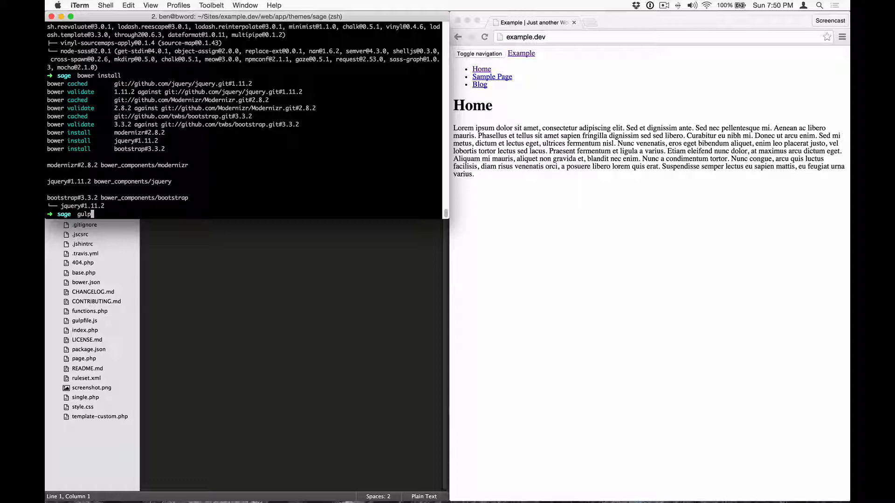
key("Return")
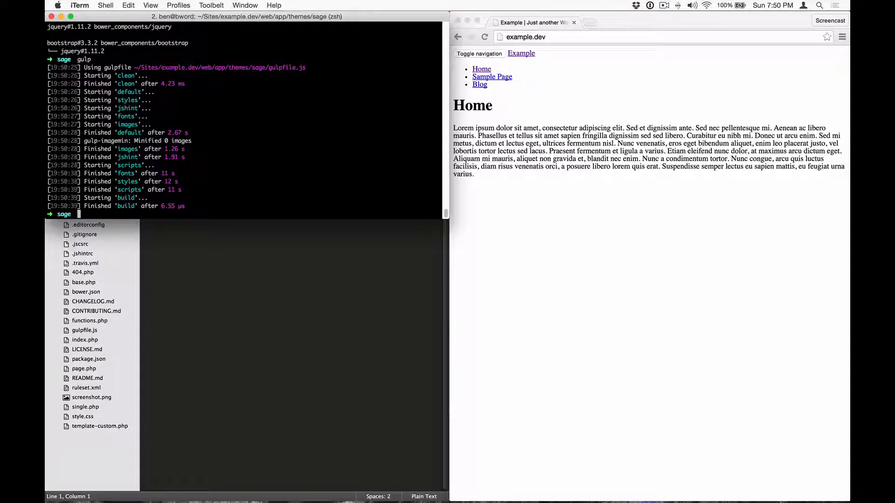
mouse_move(726, 236)
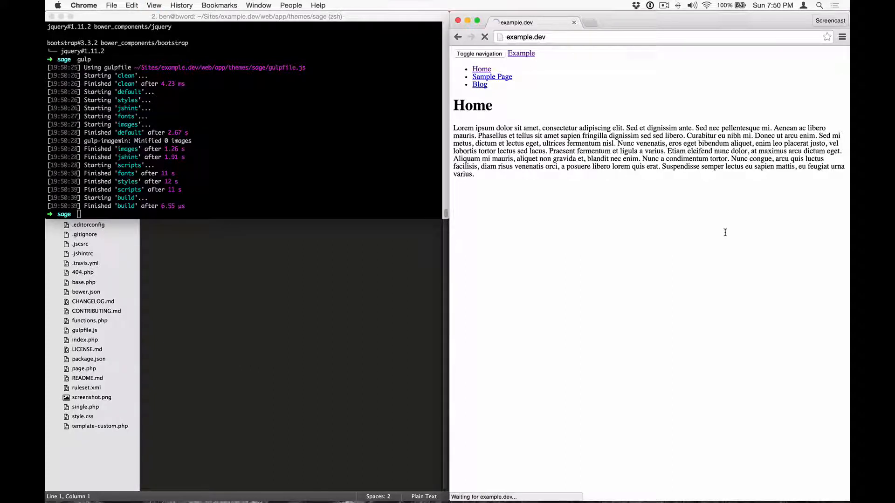
left_click(485, 36)
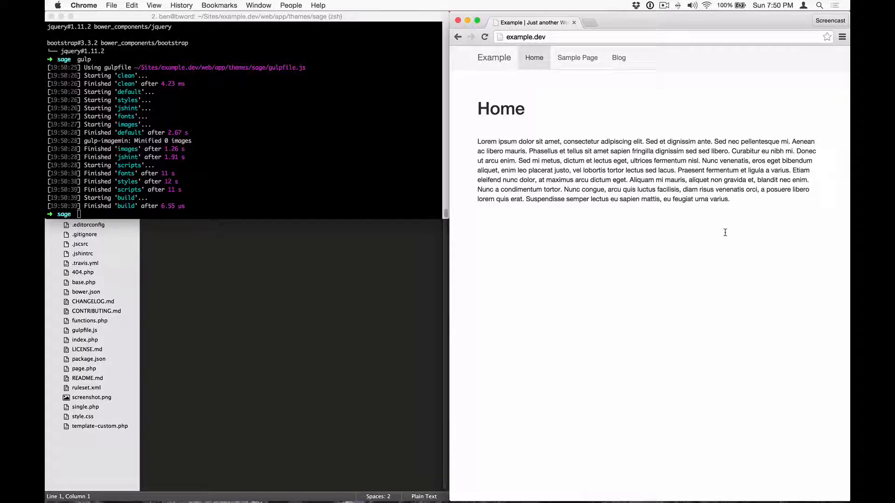
left_click(84, 330)
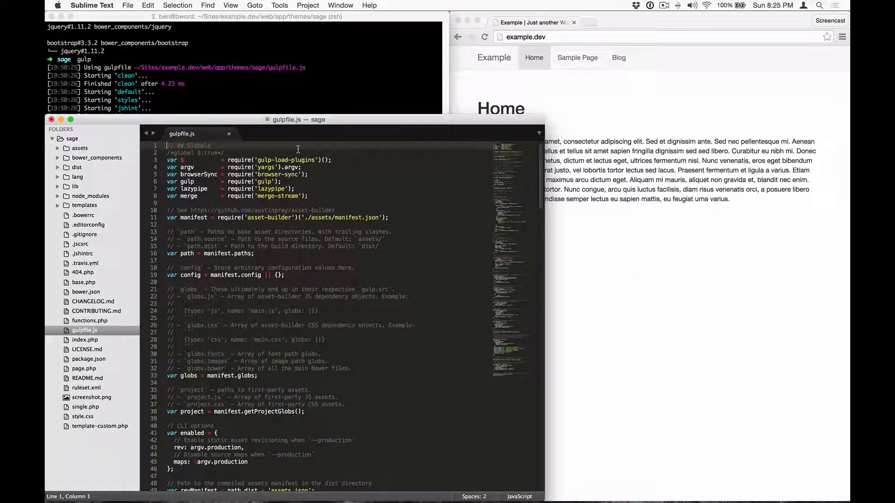
mouse_move(393, 150)
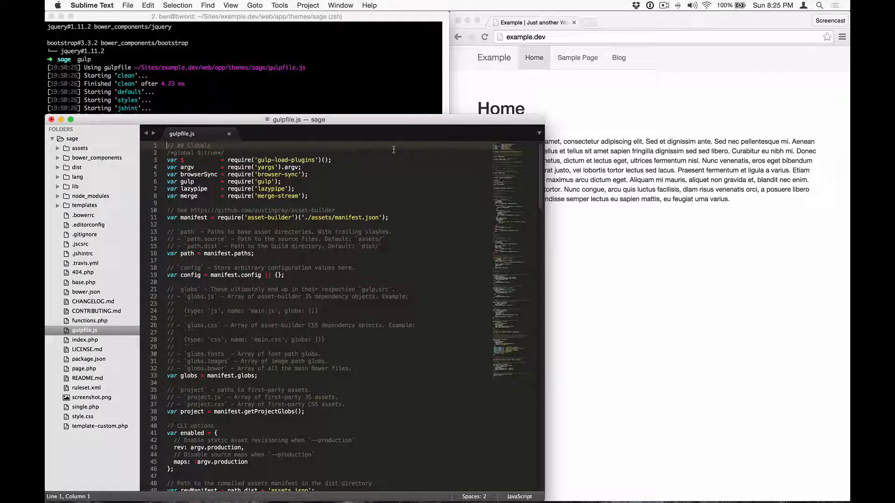
Step: Scroll gulpfile.js down to the watch, build, wiredep and default tasks
scroll("down", 3)
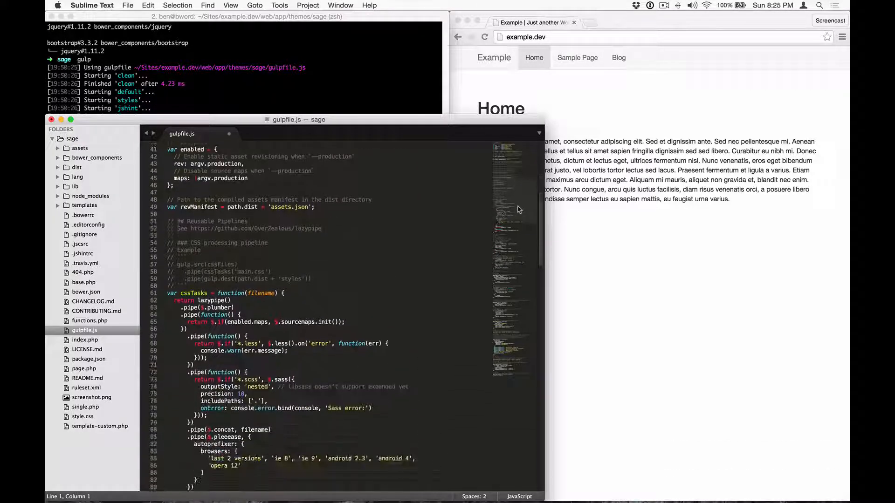
scroll("down", 3)
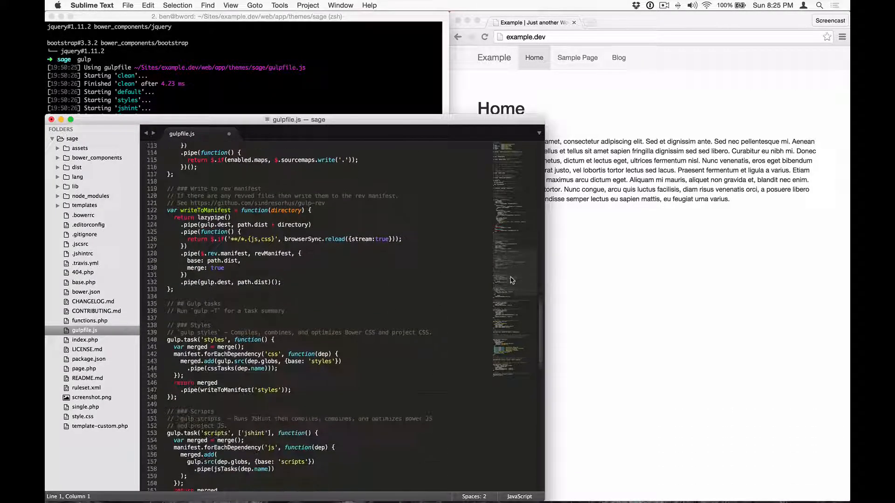
scroll("down", 3)
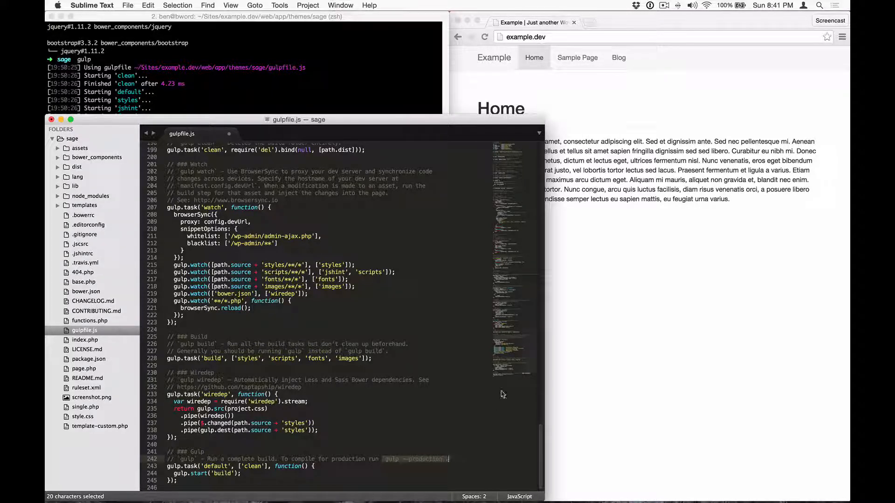
Step: Review the styles, scripts and fonts task descriptions in gulpfile.js
scroll("up", 3)
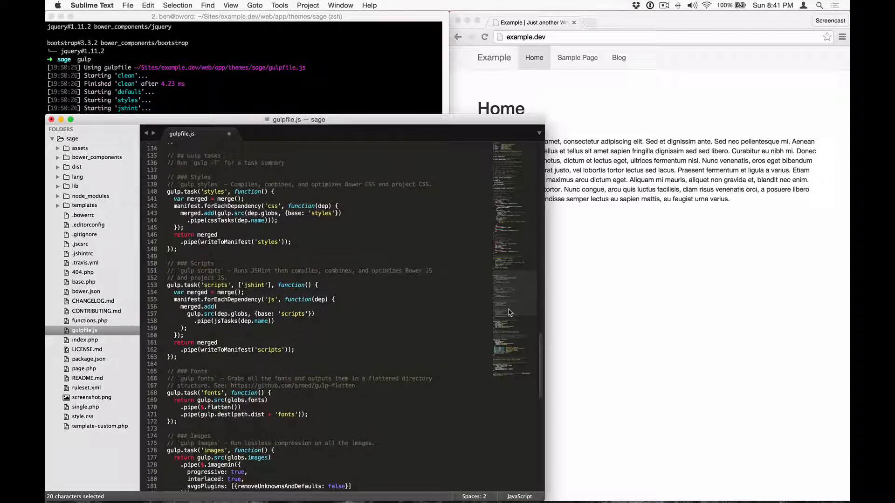
scroll("down", 3)
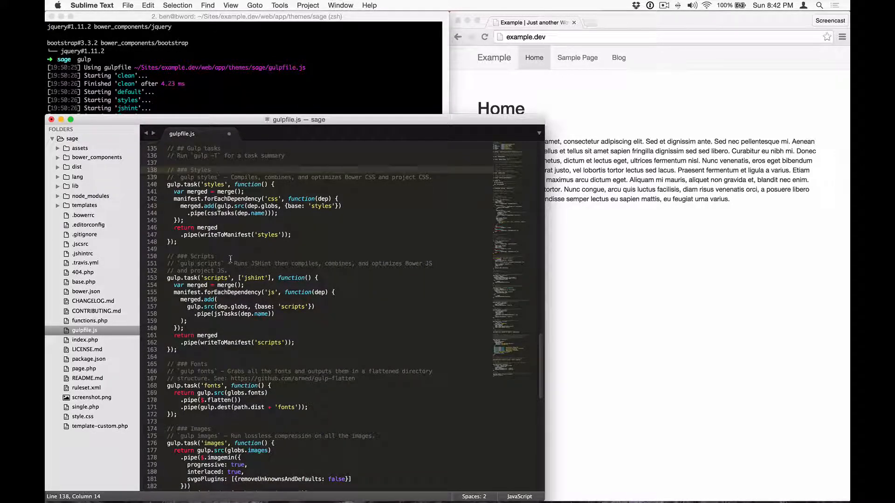
left_click(209, 364)
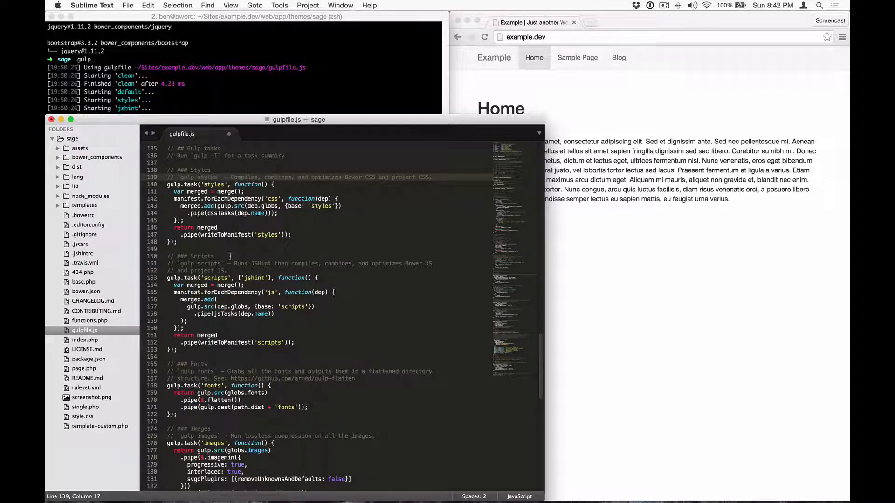
left_click(223, 262)
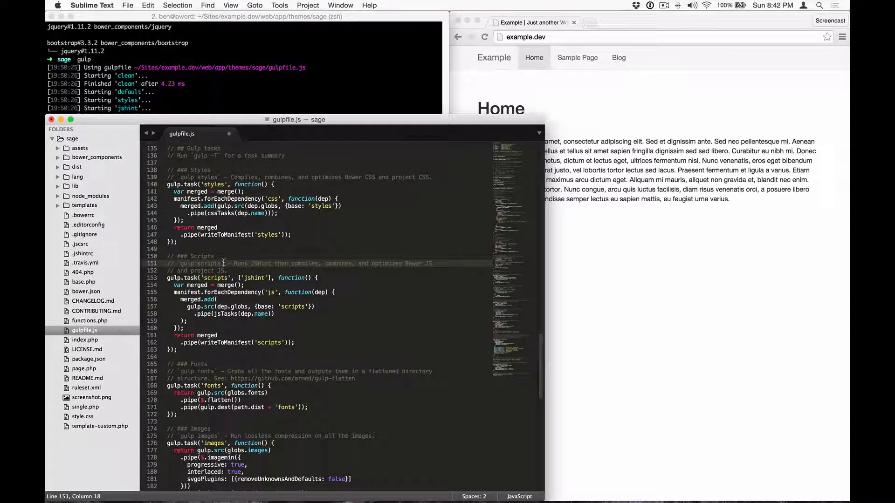
left_click(216, 371)
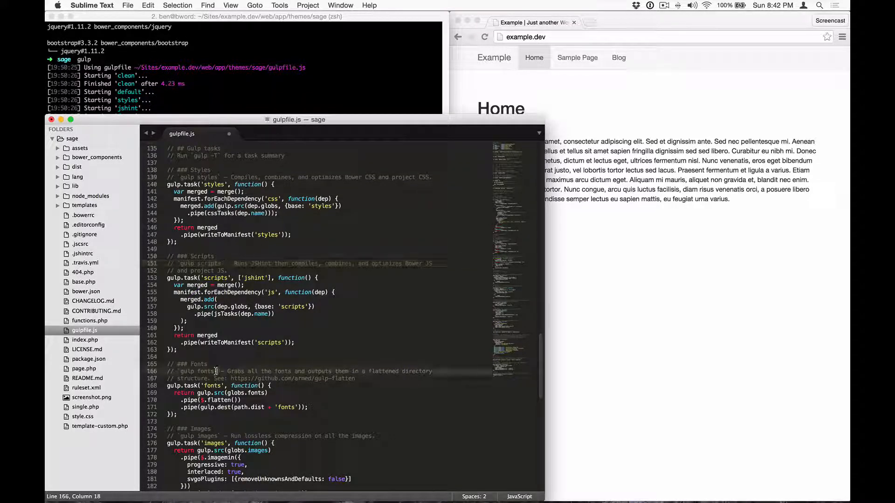
Step: Expand the assets, assets/fonts and dist folders in the sidebar
left_click(80, 148)
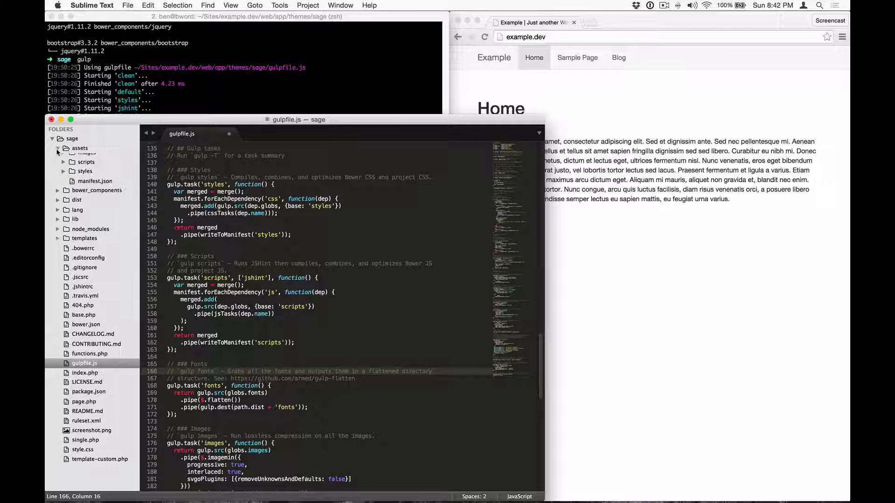
left_click(56, 148)
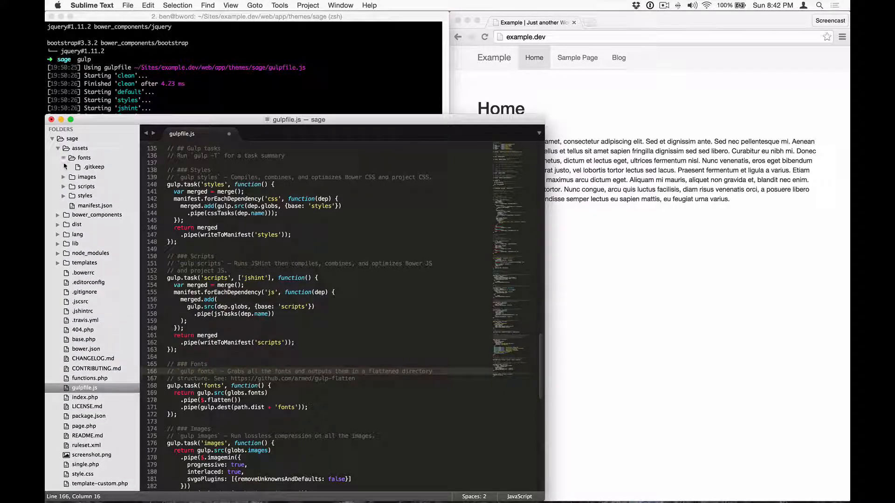
left_click(66, 224)
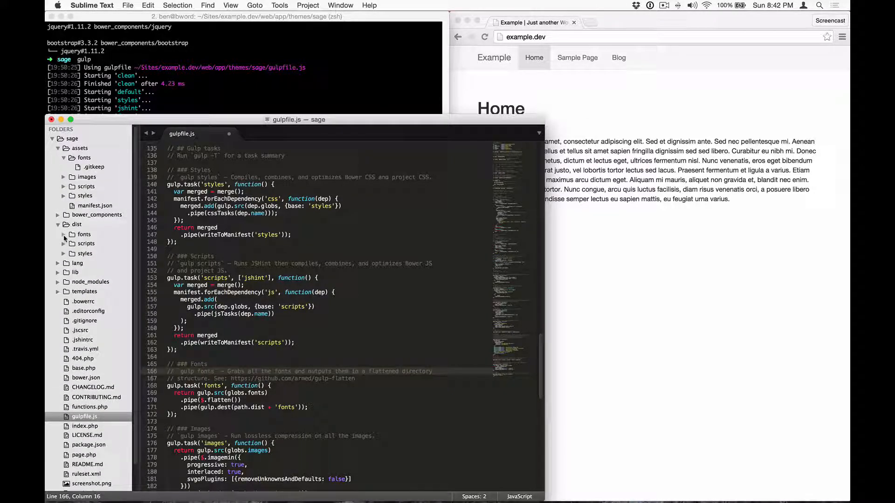
left_click(64, 235)
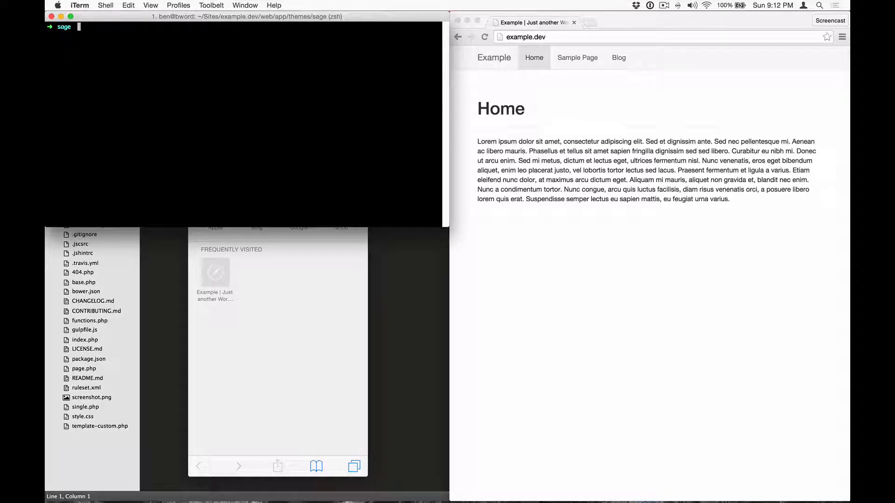
Step: Run 'gulp watch' to proxy example.dev at localhost:3000
type("gulp watch")
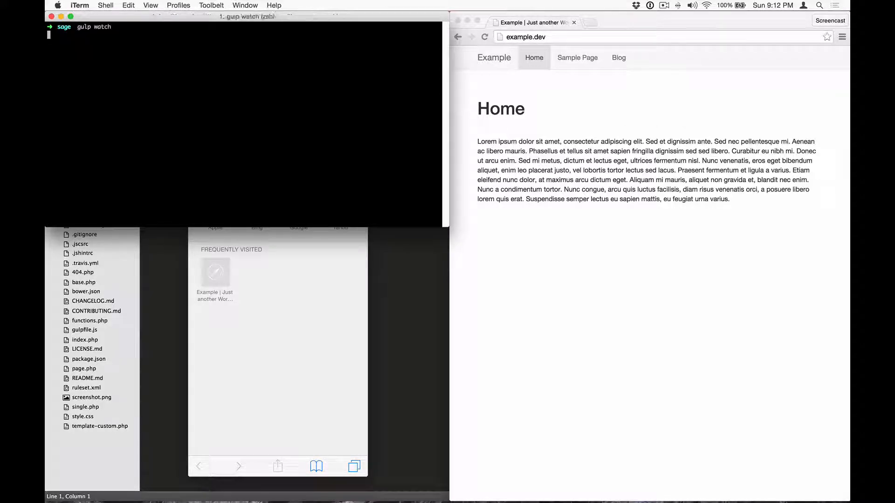
key("Return")
type("local")
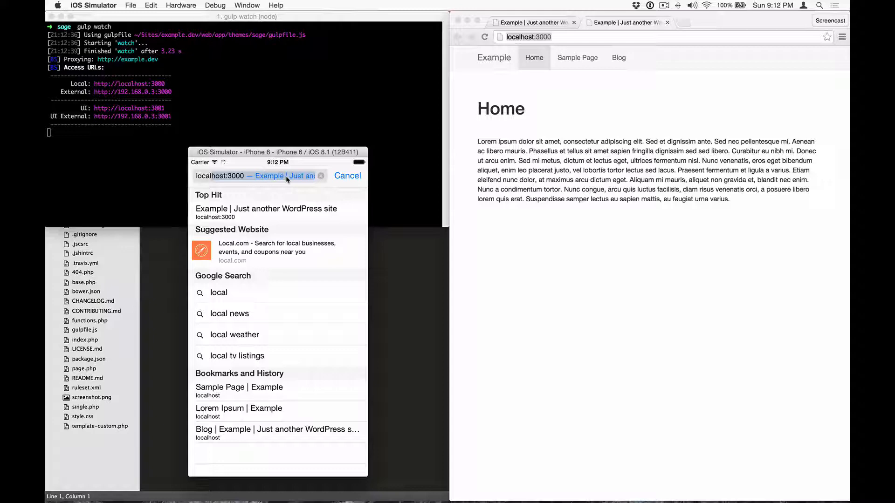
Step: Load localhost:3000 in the simulator's Safari, then bring Chrome to the front
left_click(266, 212)
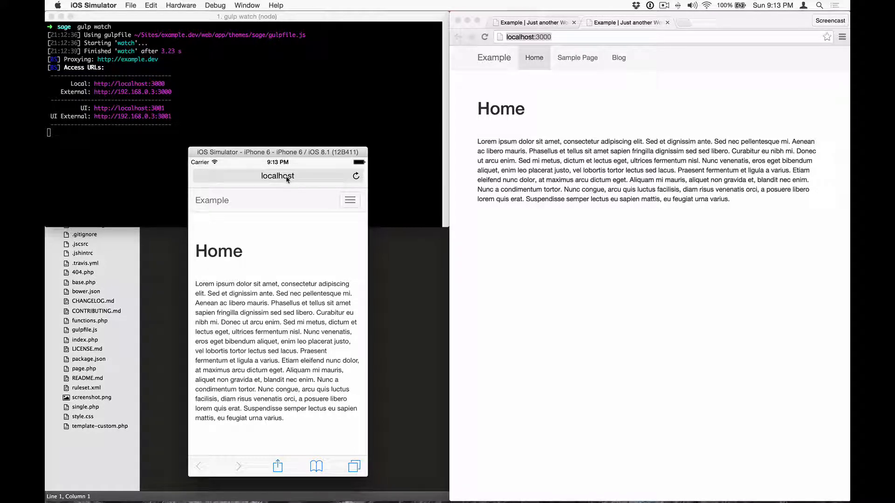
left_click(621, 109)
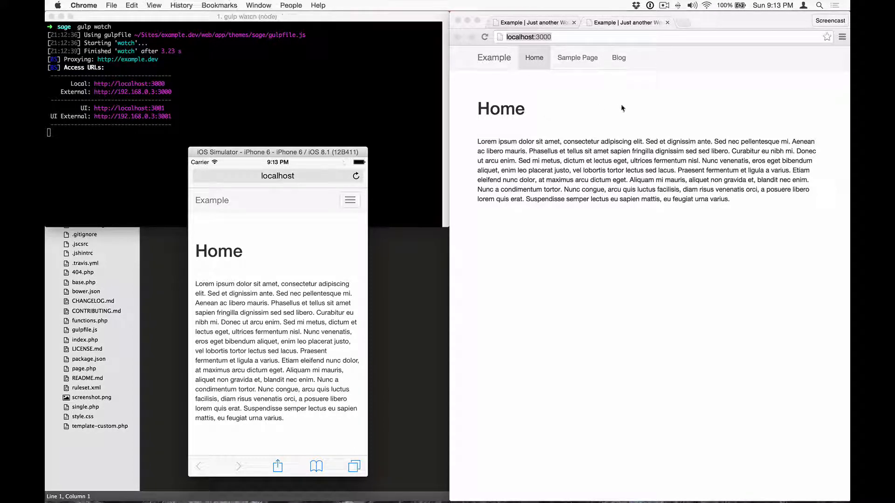
Step: Open Blog and the Lorem Ipsum post, scrolling it to confirm BrowserSync mirroring
left_click(618, 57)
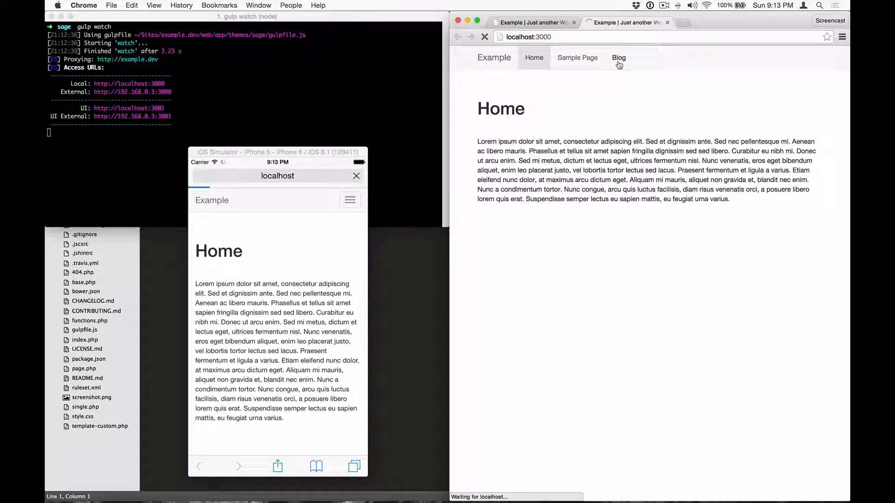
left_click(618, 58)
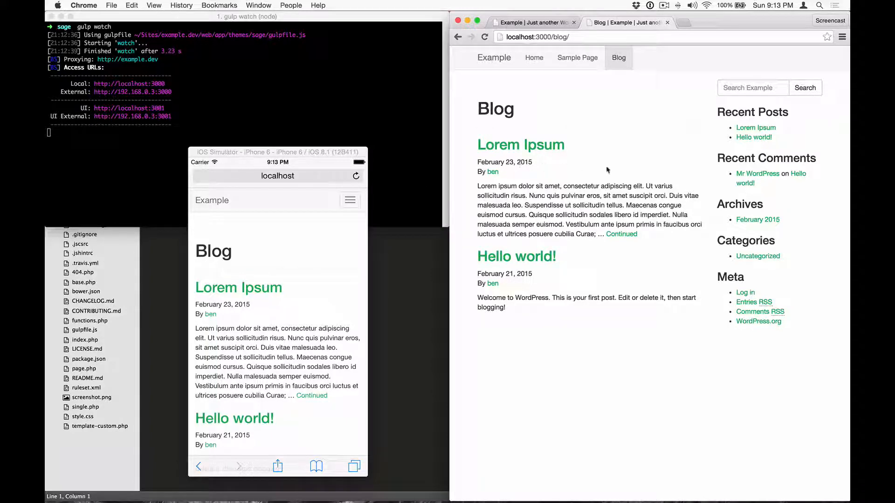
left_click(521, 145)
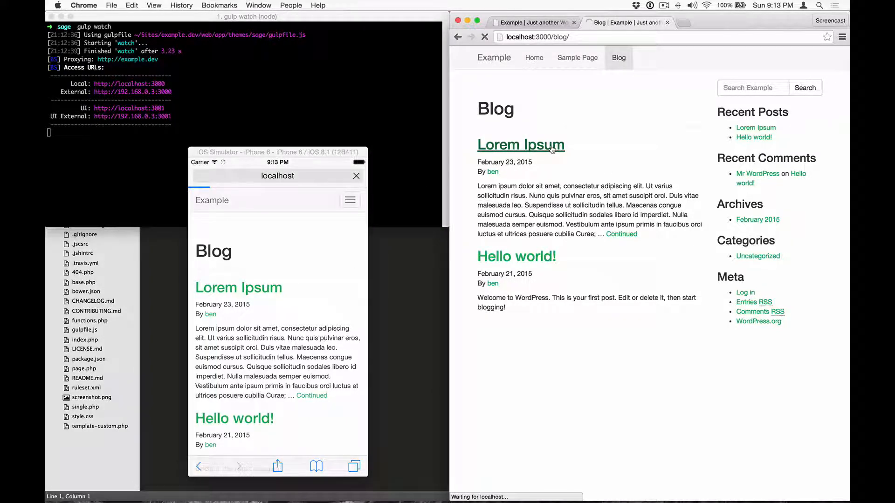
left_click(521, 145)
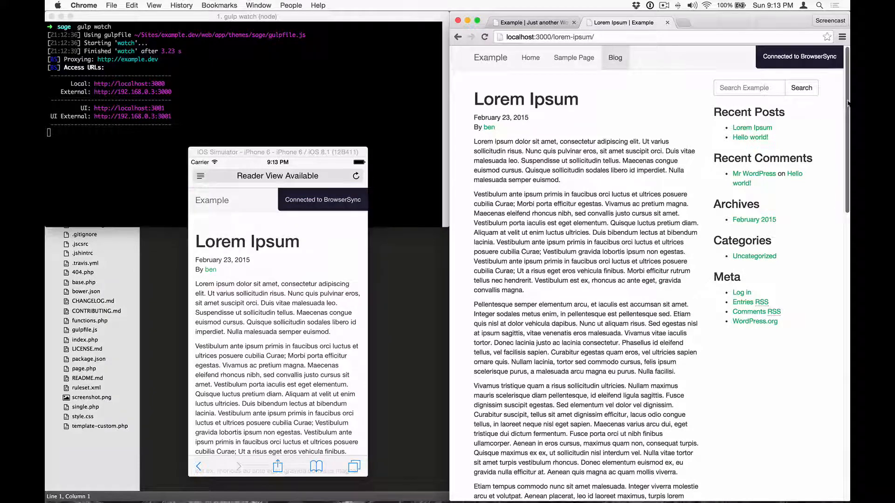
scroll("down", 3)
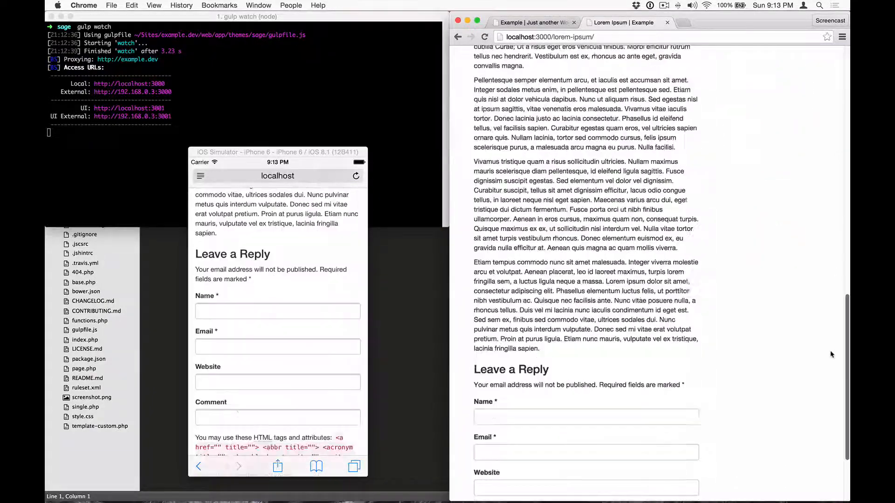
scroll("down", 3)
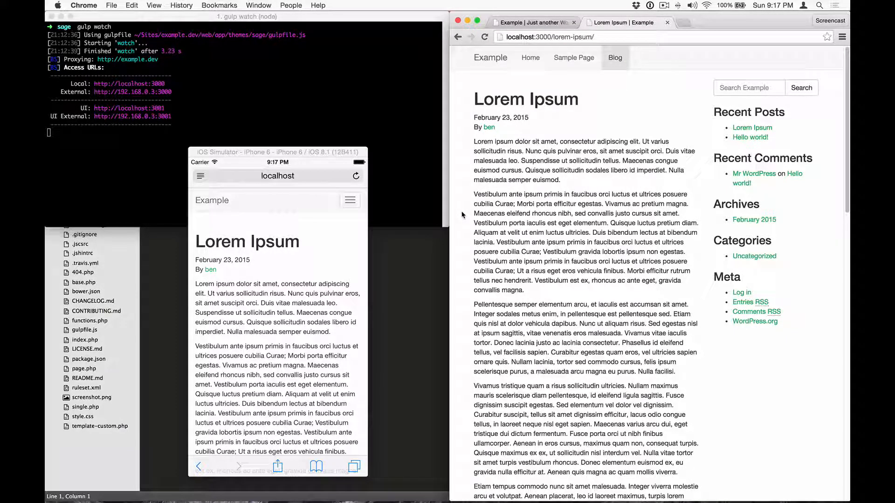
mouse_move(447, 224)
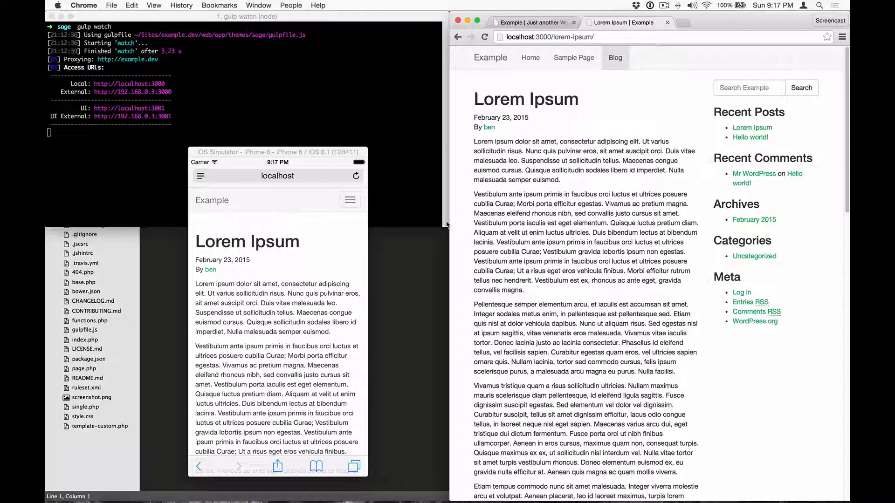
mouse_move(415, 261)
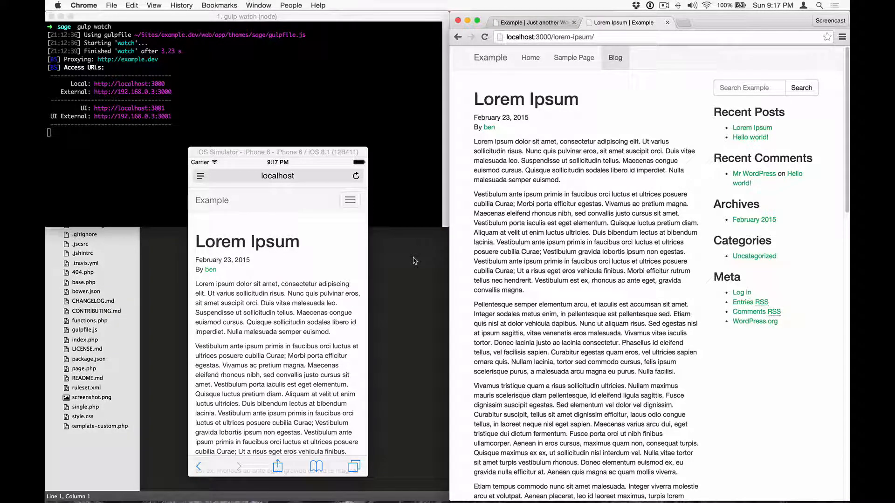
mouse_move(400, 284)
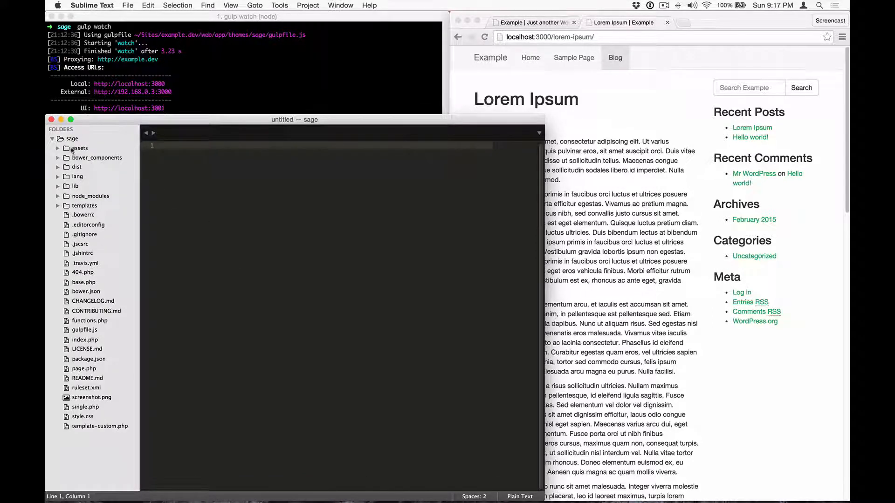
Step: Expand the assets folder and add a body background rule in _global.less
left_click(78, 147)
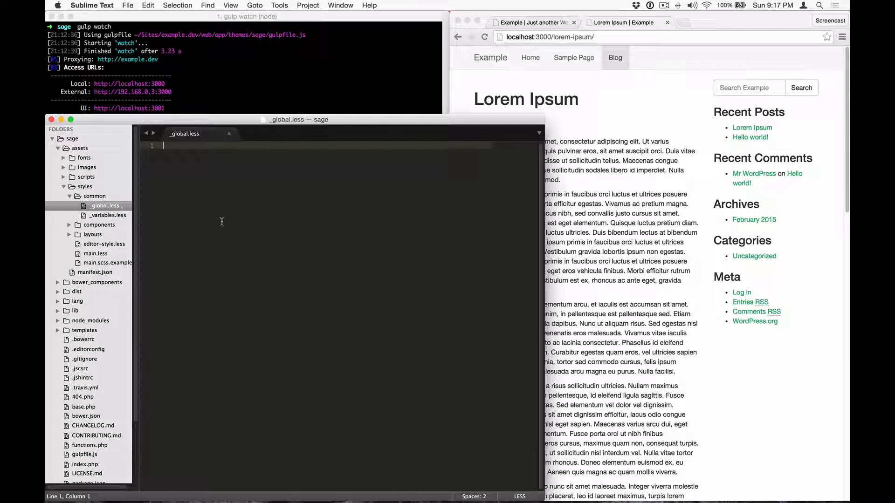
type("body {}")
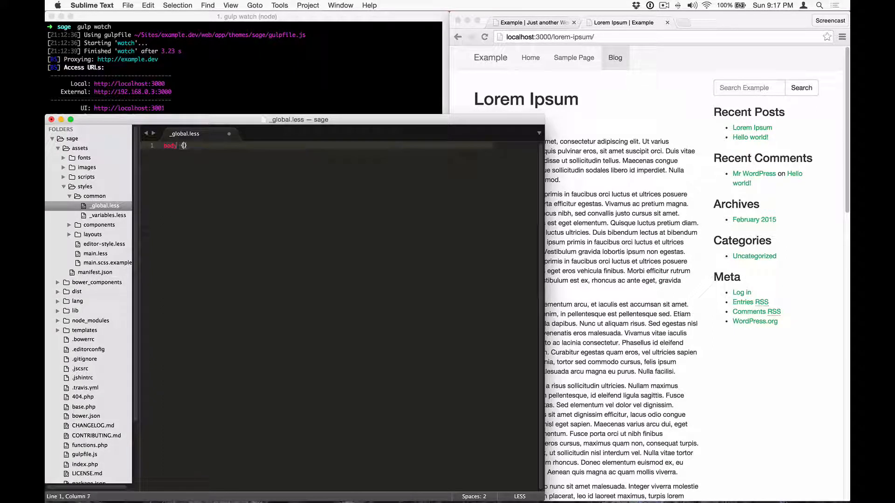
type("background:")
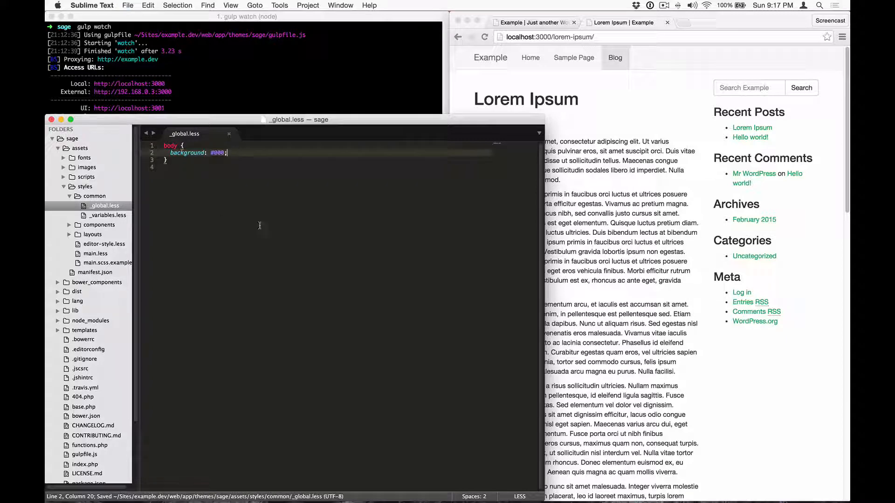
left_click(666, 113)
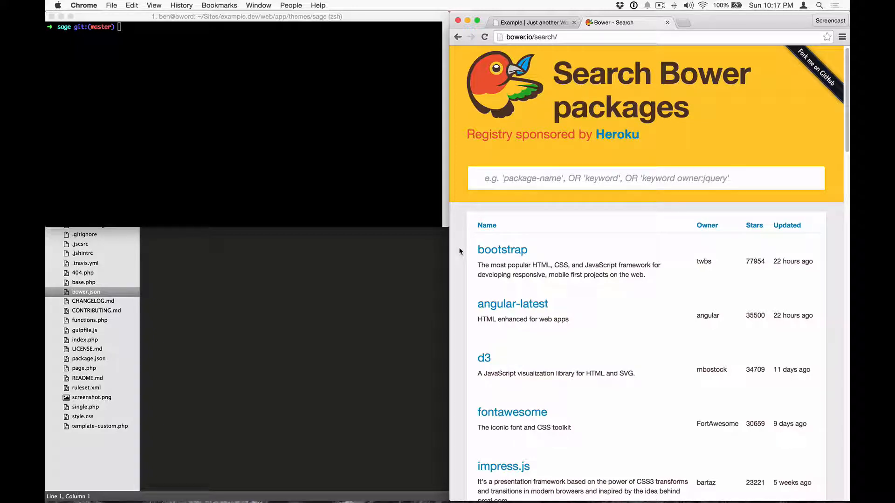
Step: Browse Bower's package listing (bootstrap, angular-latest, d3), then return to iTerm
scroll("down", 3)
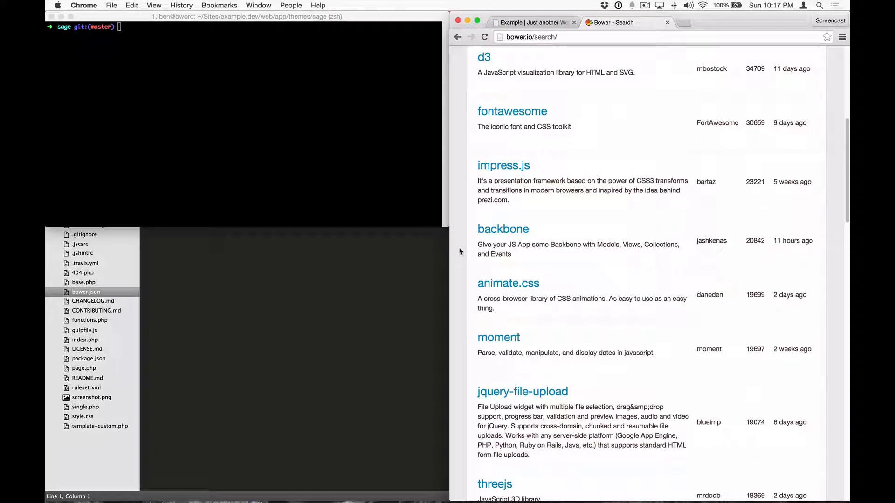
scroll("up", 3)
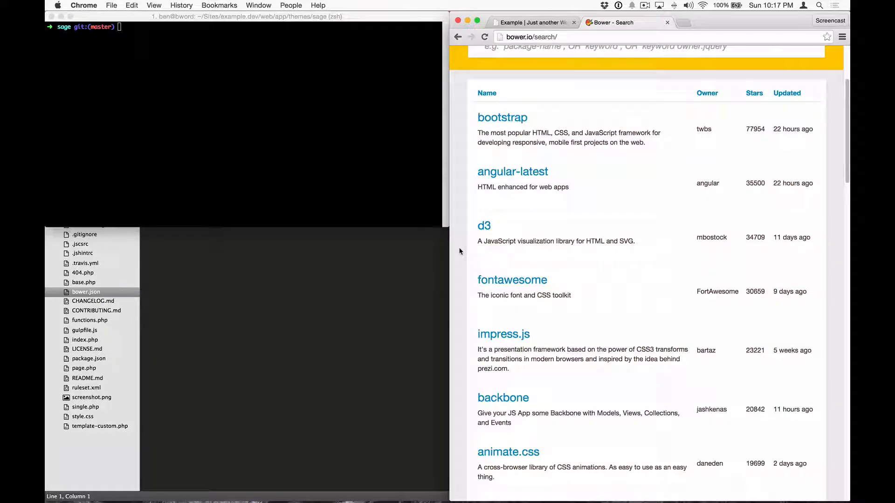
scroll("up", 3)
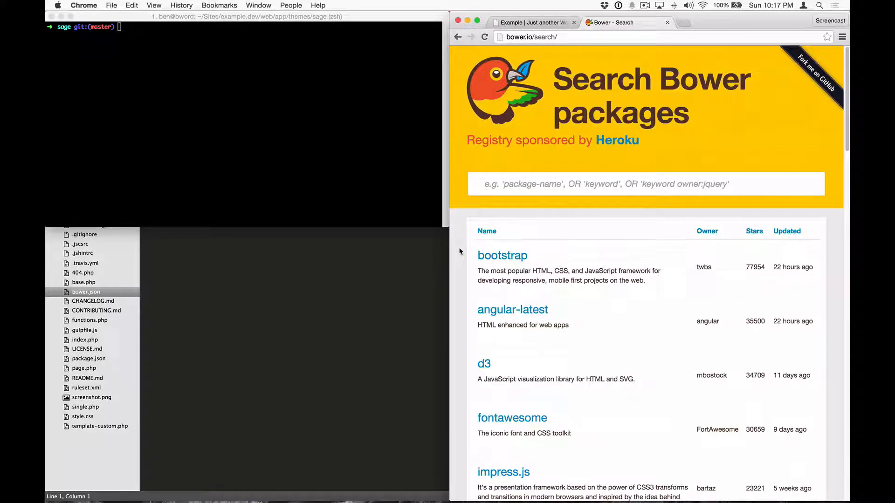
mouse_move(302, 182)
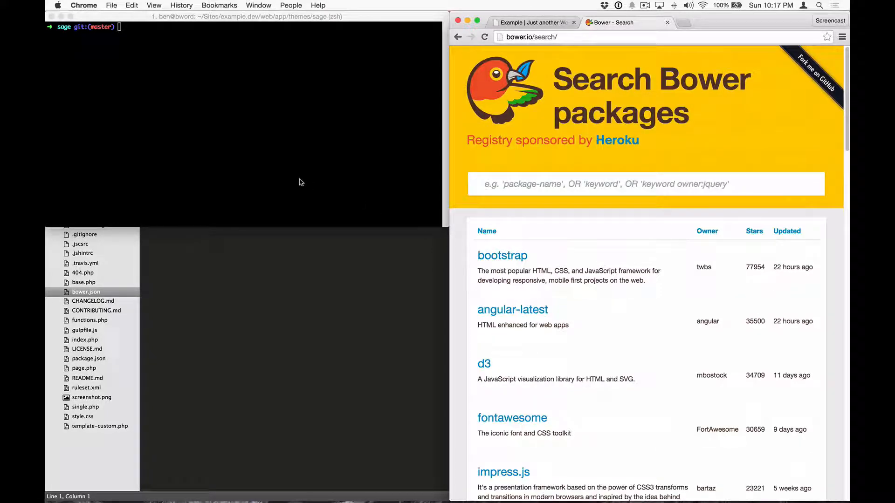
left_click(268, 170)
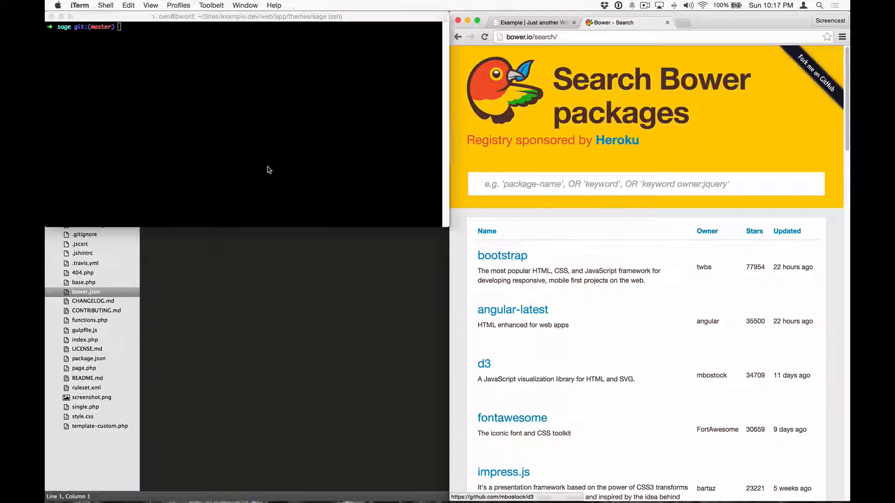
Step: Run bower install --save fontawesome to fetch Font-Awesome 4.3.0 as a dependency
type("bower")
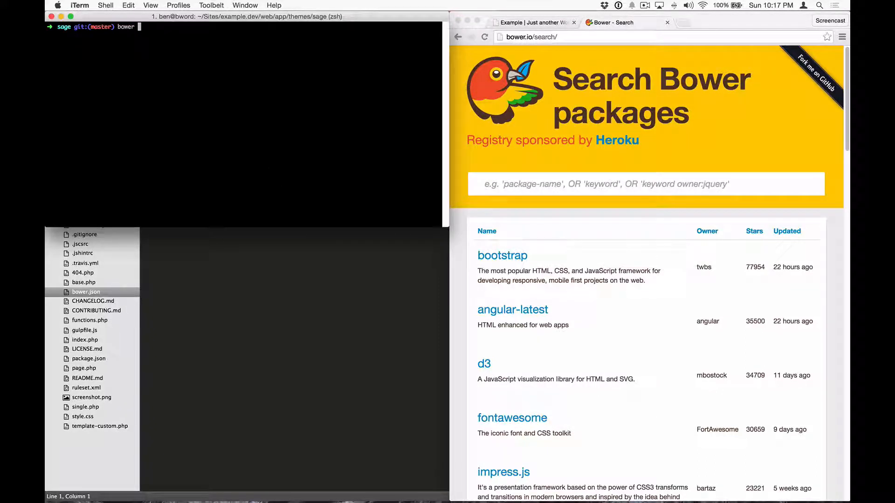
type("install --save fontawesome")
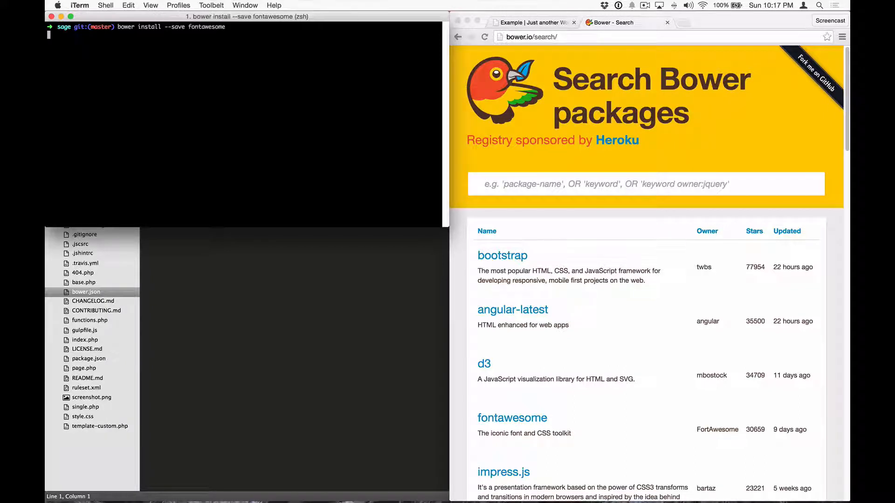
key("Return")
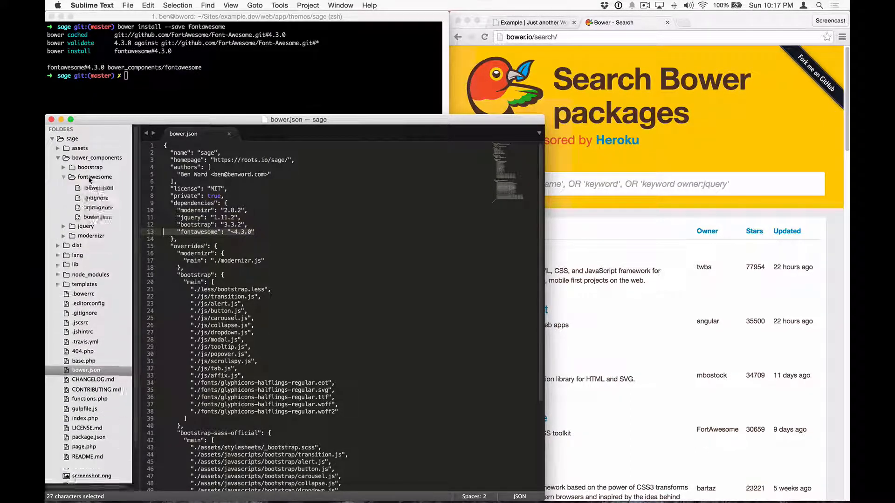
Step: Review Font Awesome's bower.json main files (font-awesome.css and fonts), then return to iTerm
left_click(94, 178)
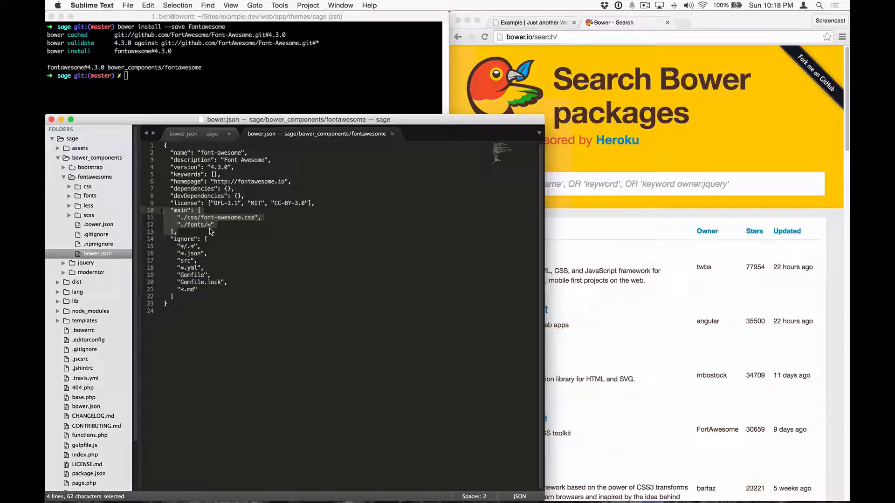
mouse_move(317, 229)
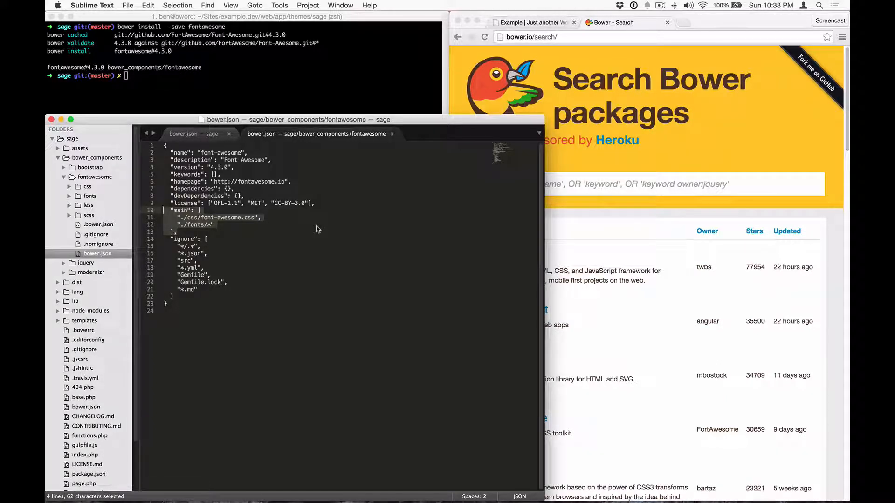
left_click(229, 97)
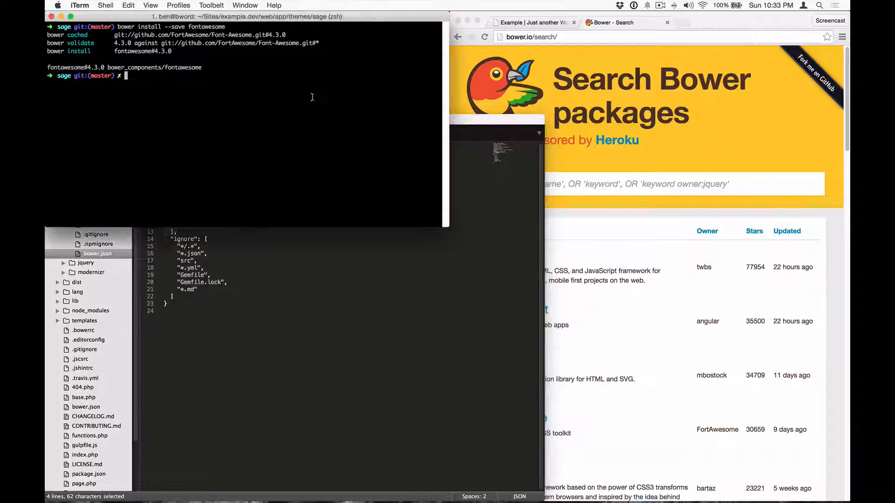
Step: Run gulp, then add an <i class="fa ..."> icon inside footer.php's container
type("gulp")
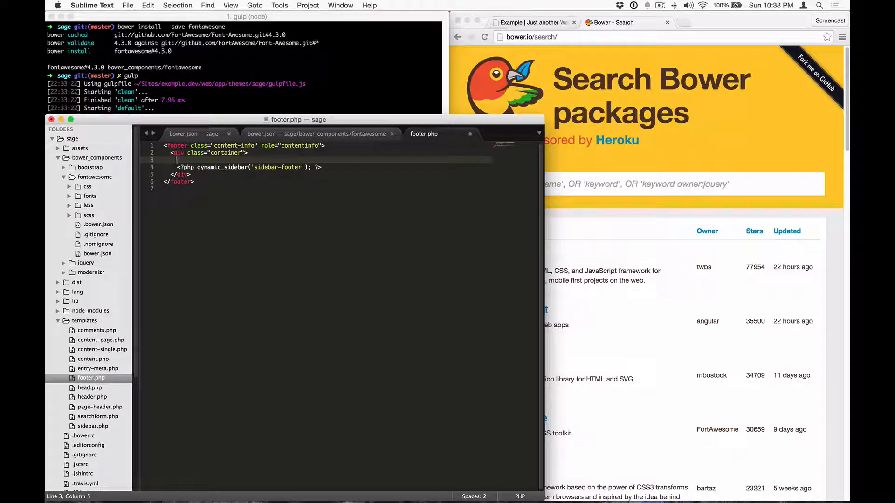
type("< class=")
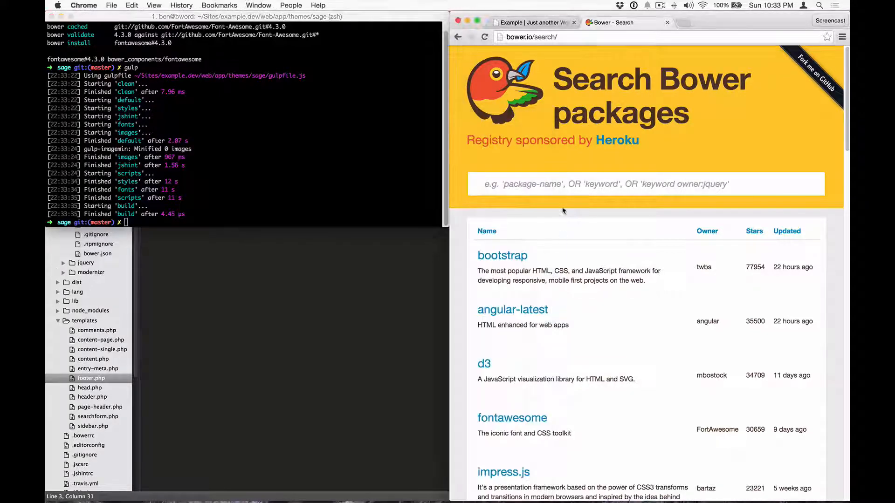
Step: Reload the example.dev Home page to show the icon below the Lorem Ipsum paragraph
left_click(531, 23)
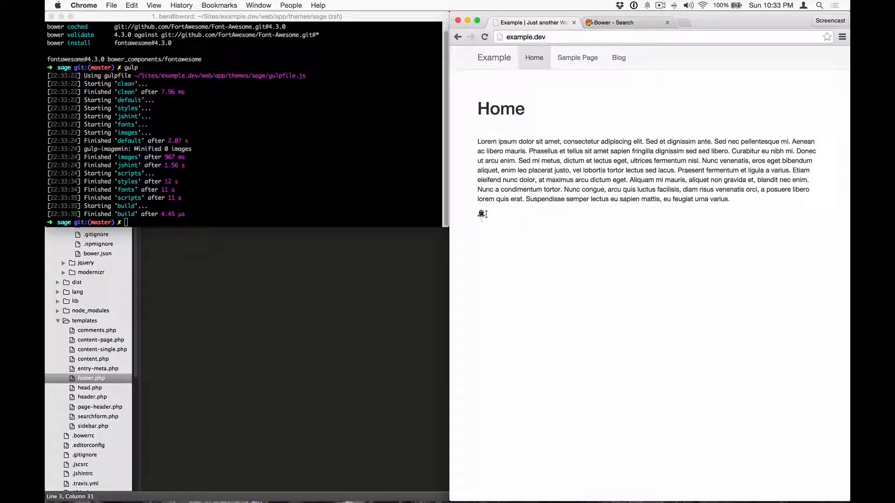
mouse_move(489, 217)
type("bower install --save")
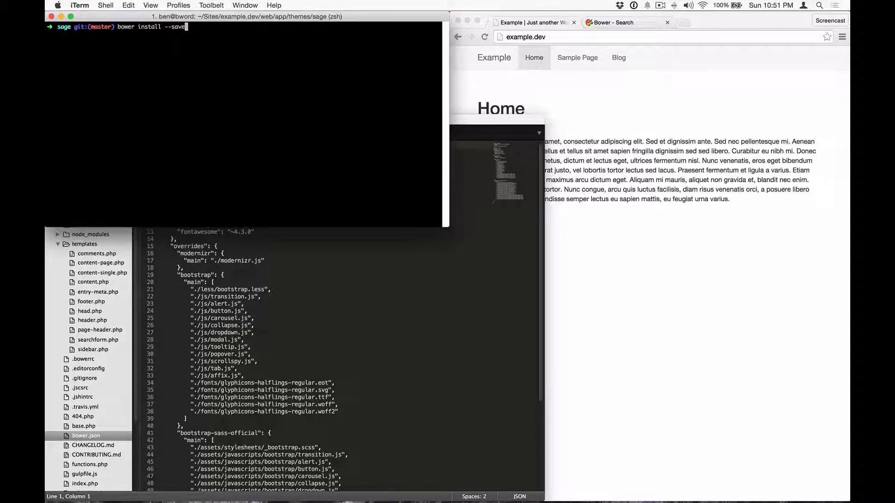
Step: Run bower install --save slick-carousel, installing slick-carousel 1.4.1 with jQuery
type("slick-carousel")
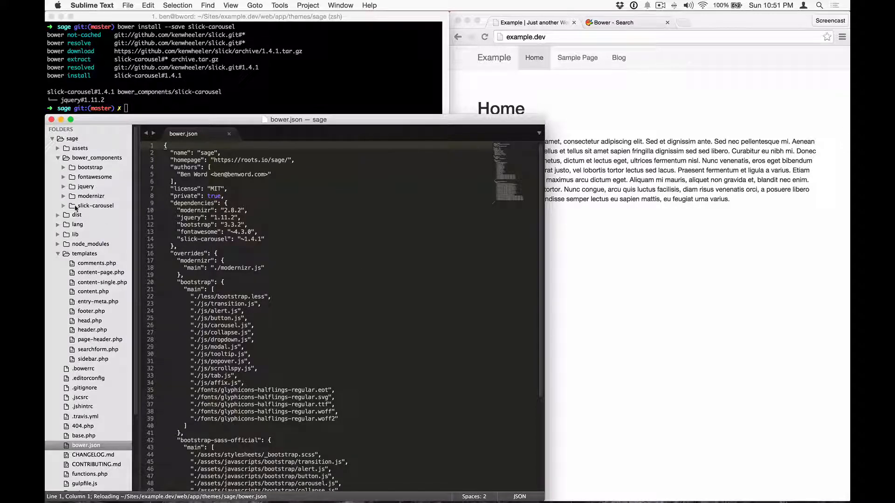
left_click(74, 206)
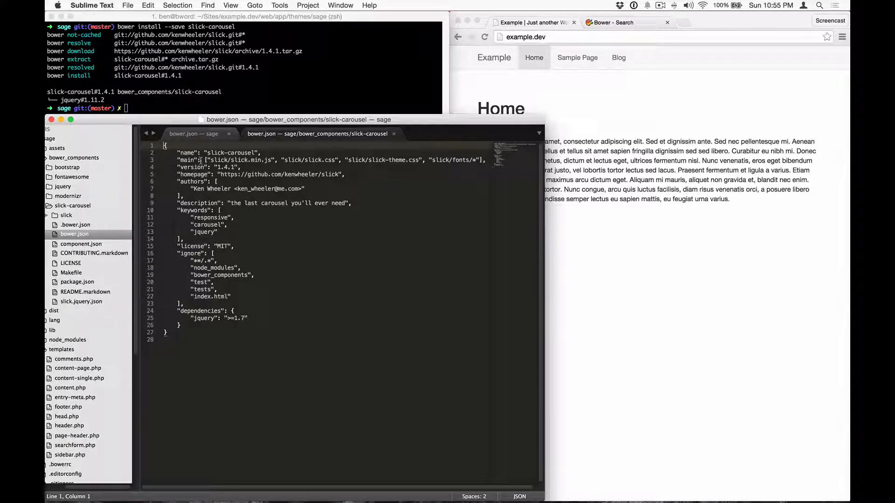
Step: Return to the sage bower.json and open a blank line inside "overrides"
left_click(194, 133)
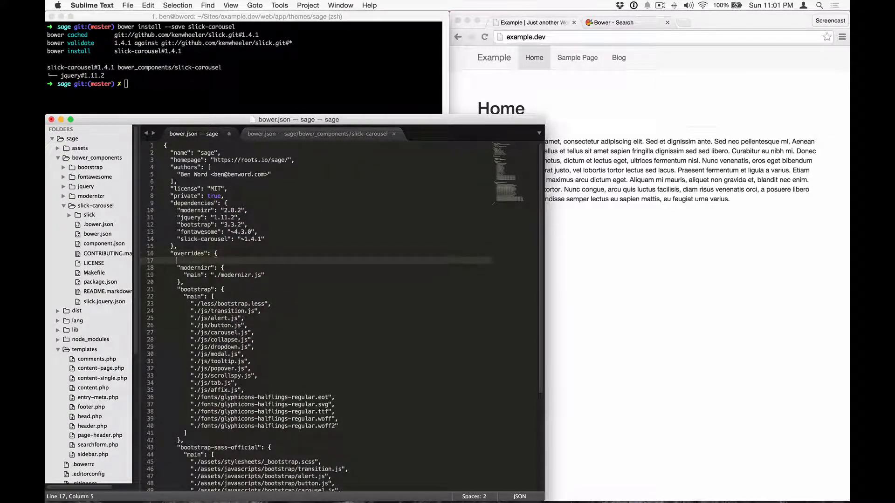
Step: Type the "slick-carousel": { "main": "" } override and look up slick.min.js
type("\"slick-carousel\": {")
type("\"main\": \"\"")
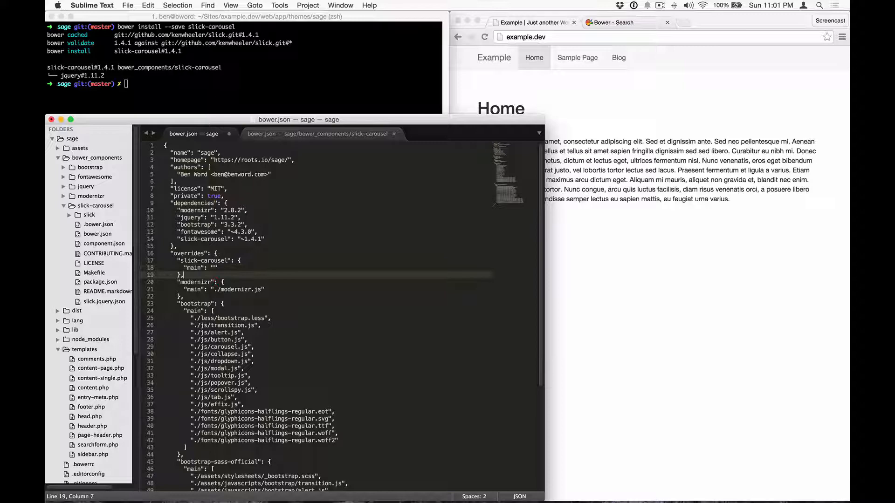
left_click(319, 134)
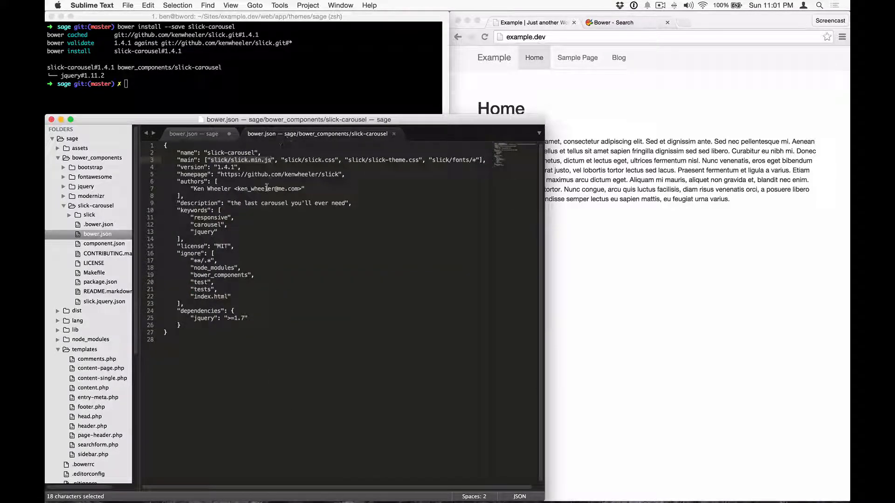
left_click(193, 133)
type("gulp")
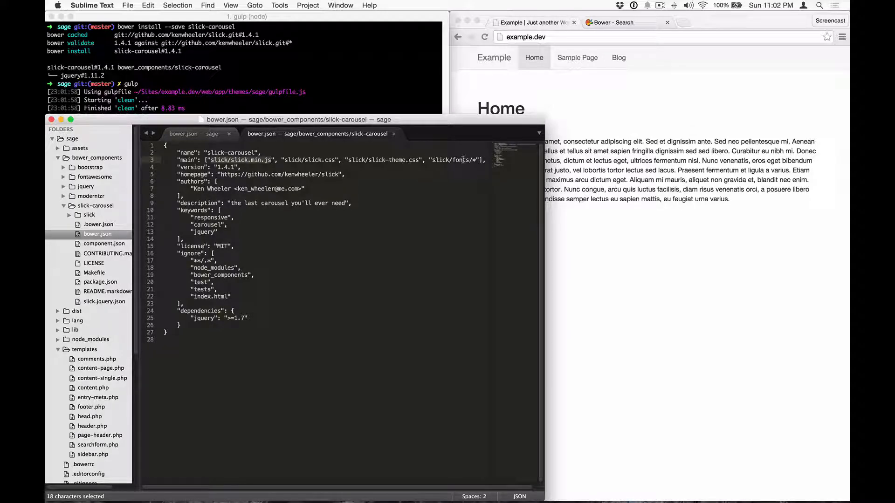
Step: Show the sage bower.json scrolled to the bootstrap override's main array
left_click(194, 134)
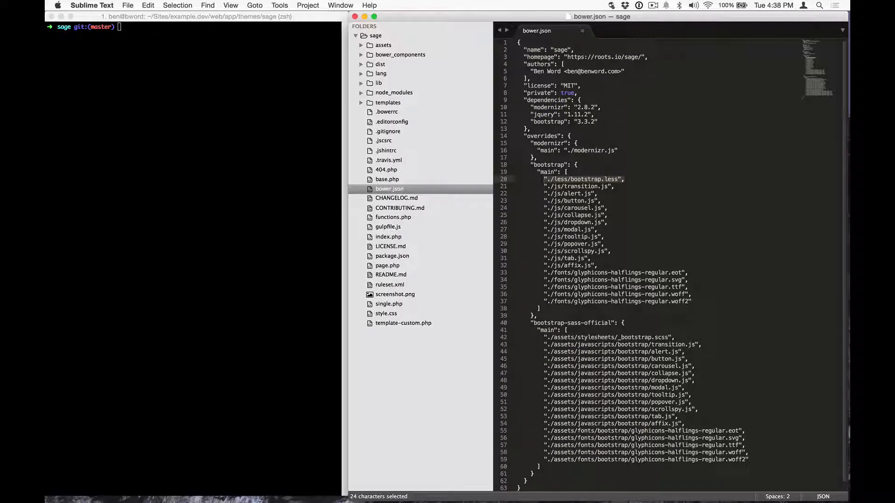
mouse_move(687, 182)
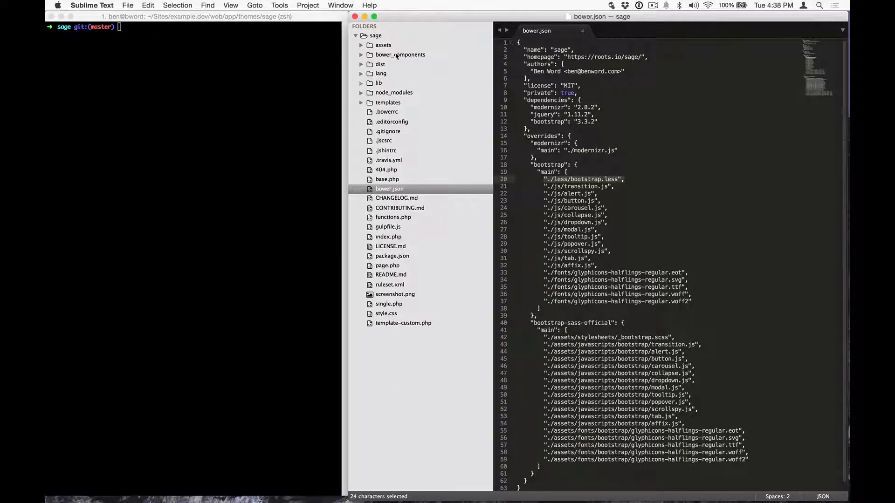
Step: List Bootstrap's individual less files, variables.less through responsive-utilities.less, in the override
left_click(362, 54)
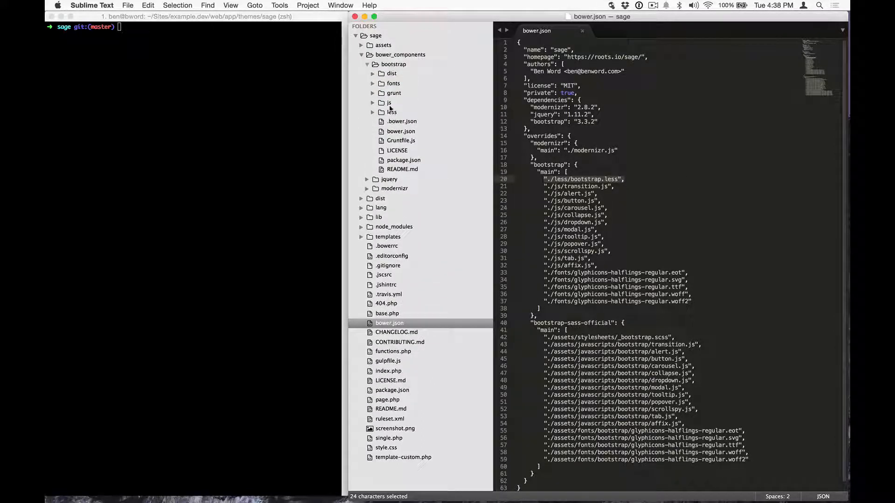
left_click(391, 111)
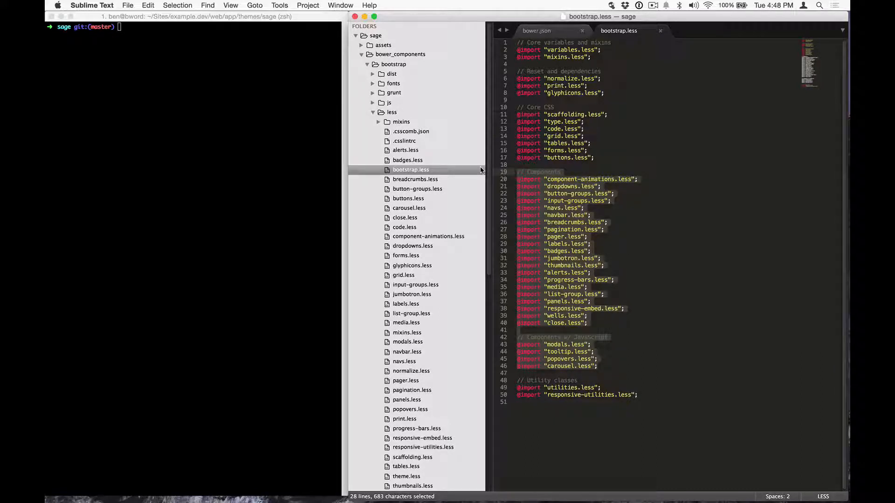
left_click(536, 30)
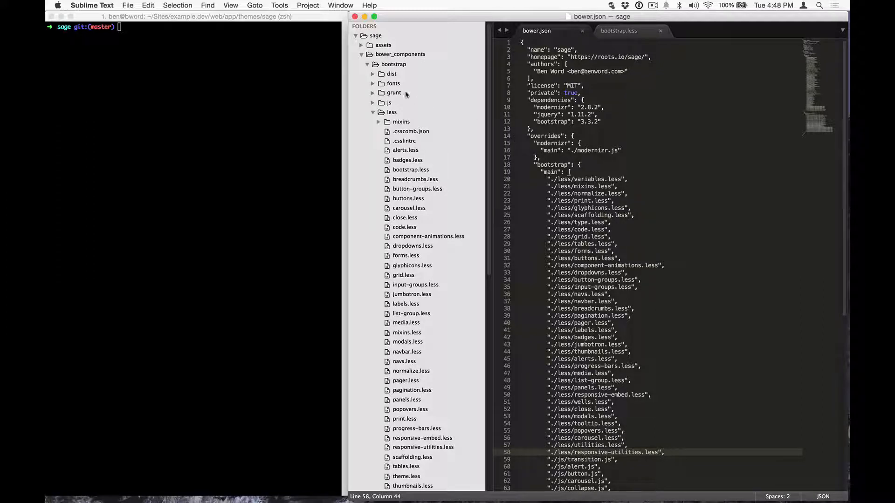
Step: Expand the theme's assets and styles folders to reach main.less with its bootstrap.less import
left_click(383, 46)
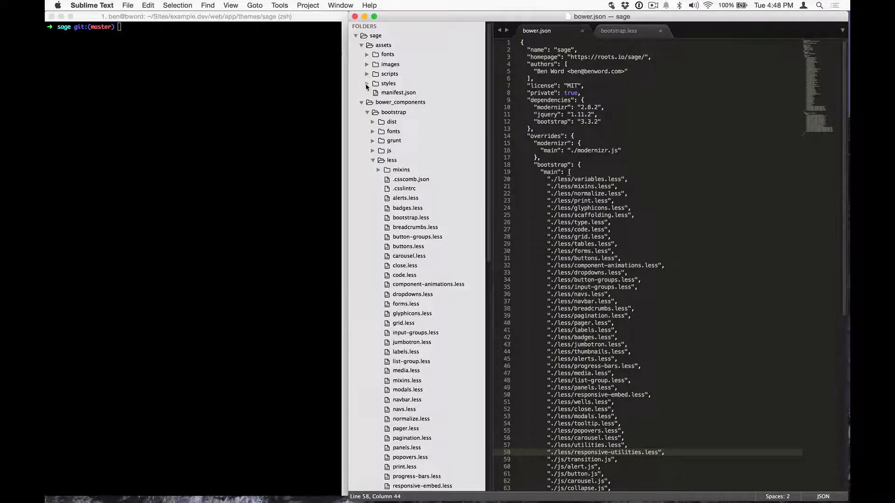
left_click(399, 132)
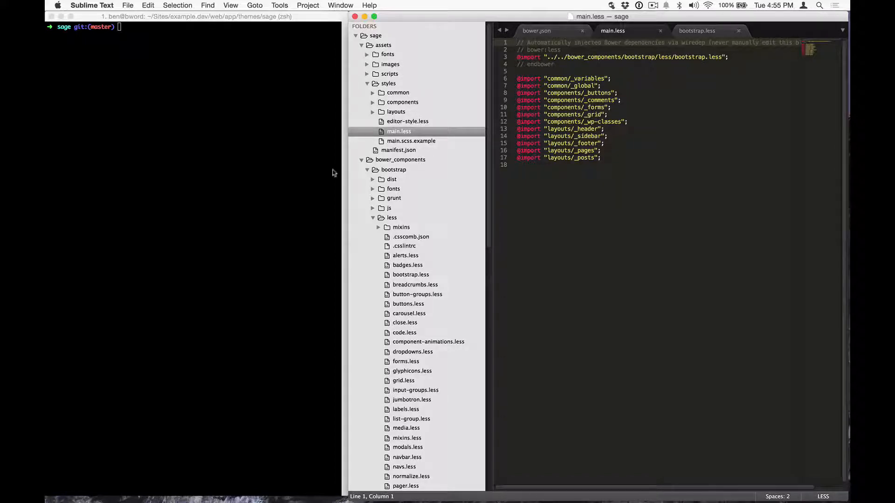
Step: Run gulp, then compare main.less's individual Bootstrap imports against bower.json's override list
type("gulp styles")
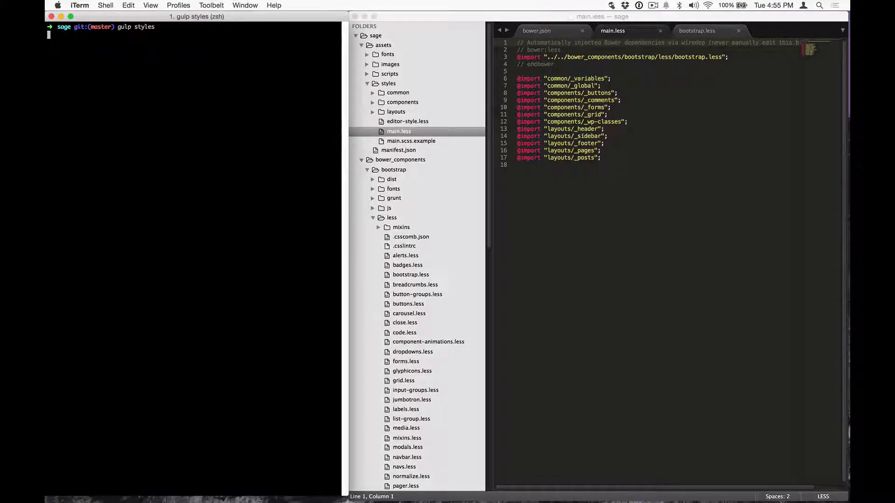
key("Return")
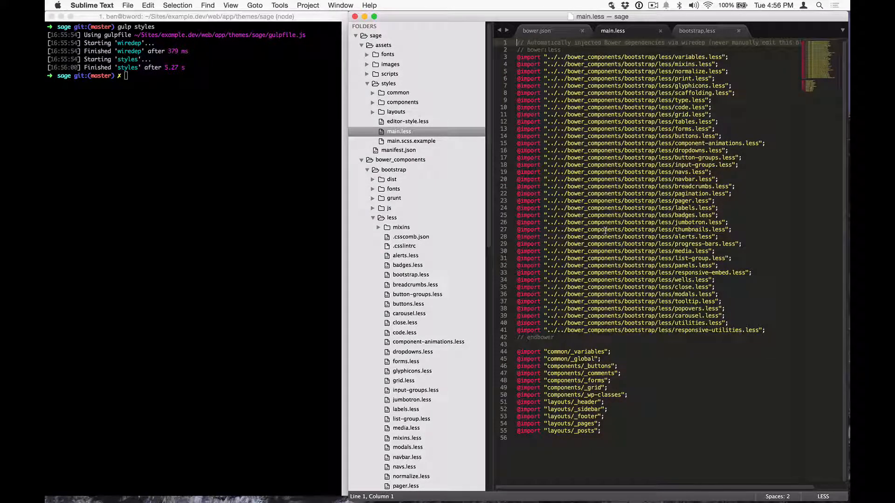
left_click(537, 30)
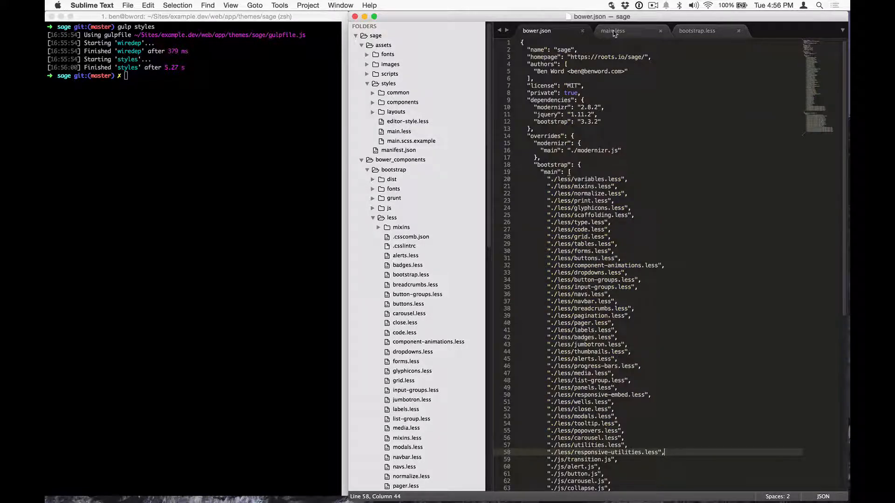
mouse_move(612, 30)
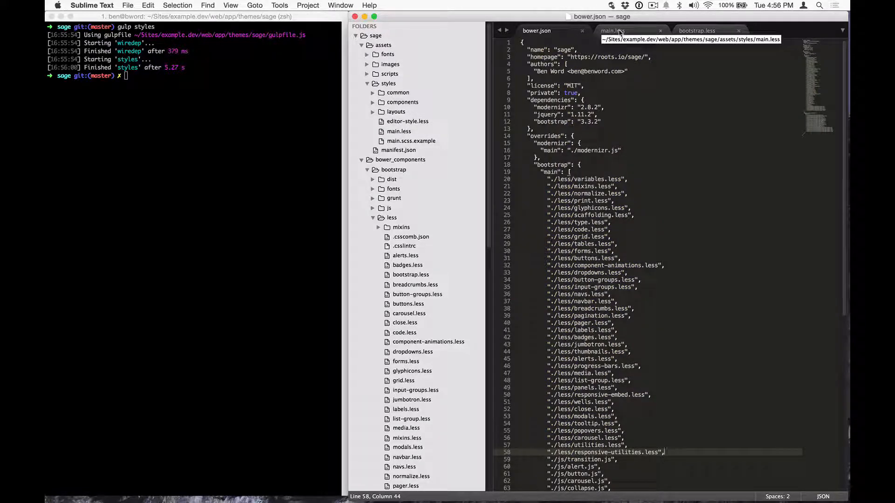
left_click(612, 30)
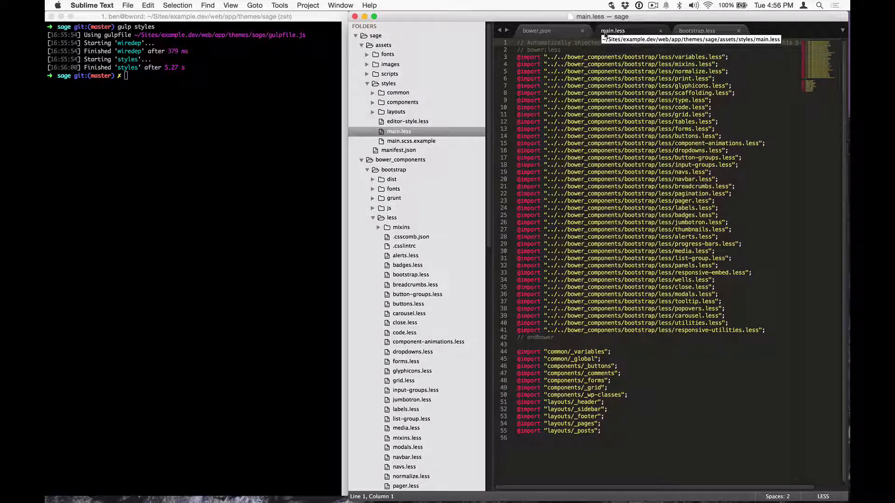
left_click(536, 30)
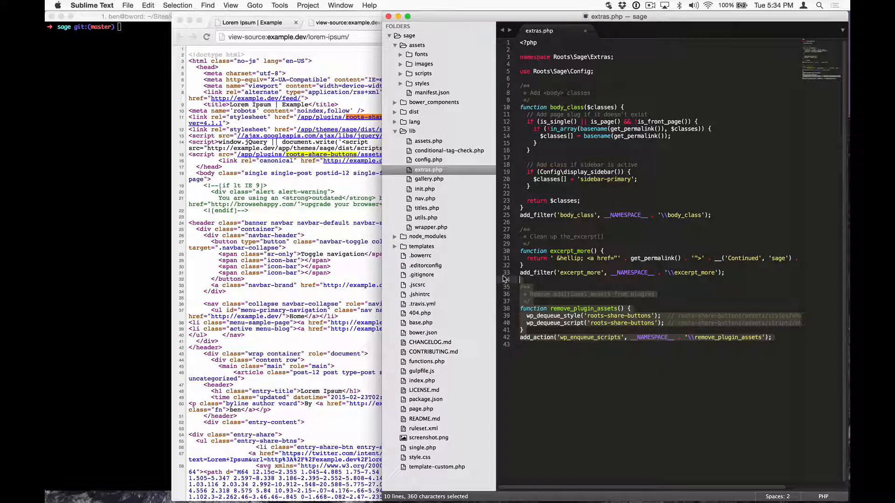
mouse_move(593, 385)
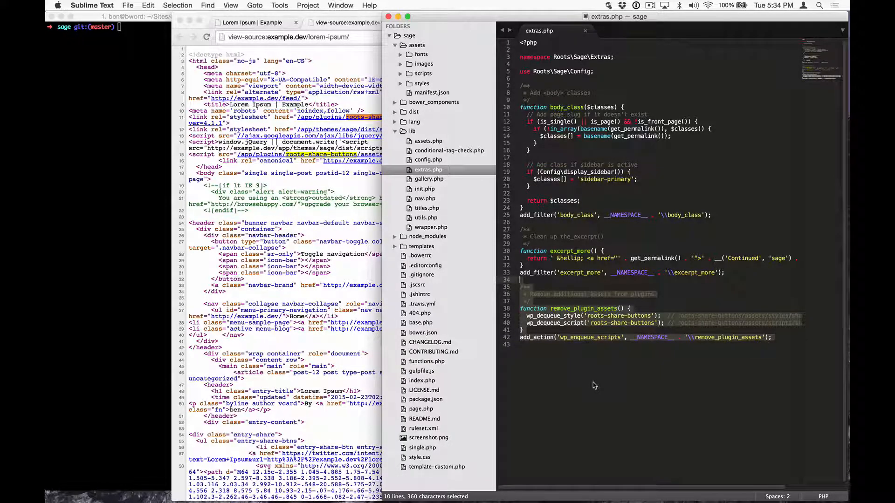
Step: Add remove_plugin_assets to lib/extras.php, dequeuing the roots-share-buttons style and script
left_click(596, 384)
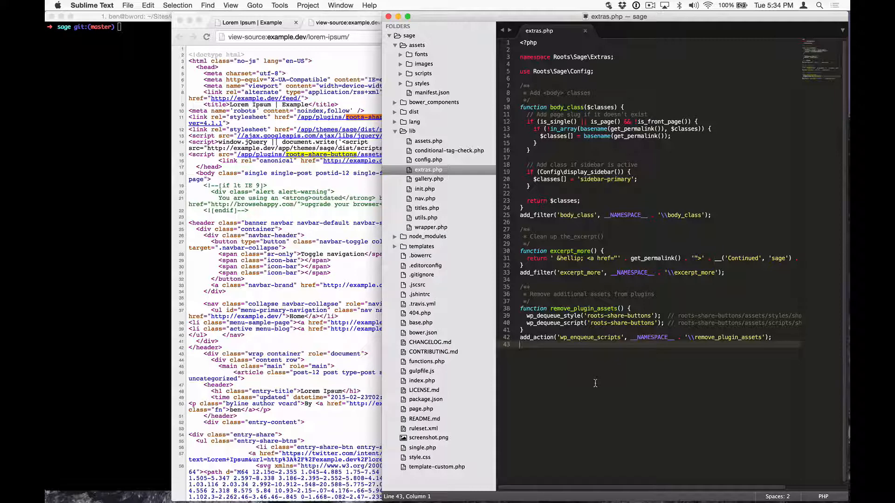
mouse_move(618, 450)
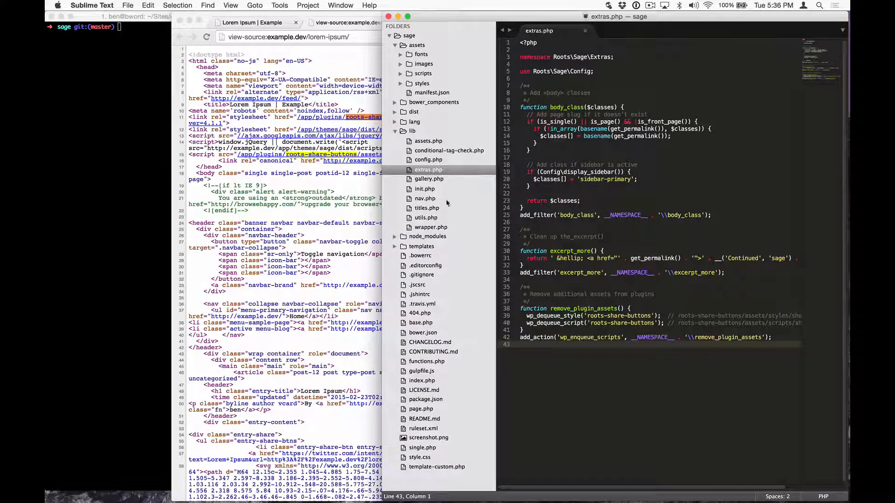
Step: Switch to Chrome to reload the Lorem Ipsum post and check its share buttons
left_click(251, 23)
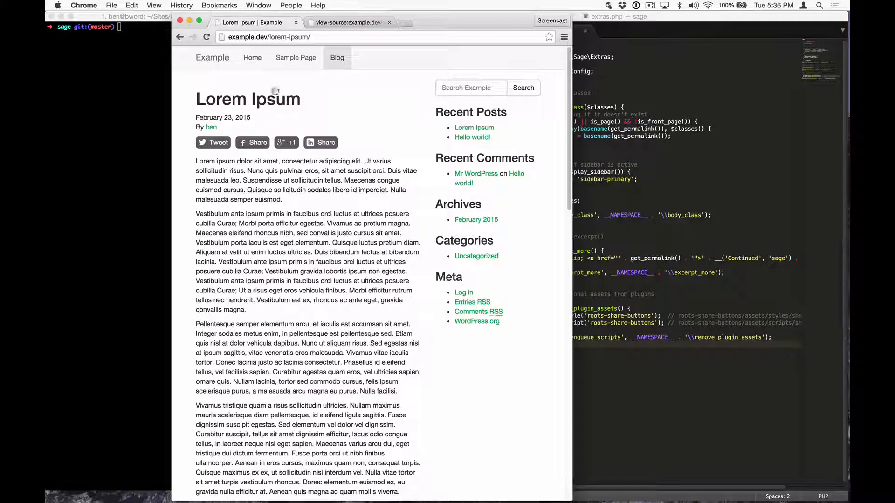
mouse_move(213, 142)
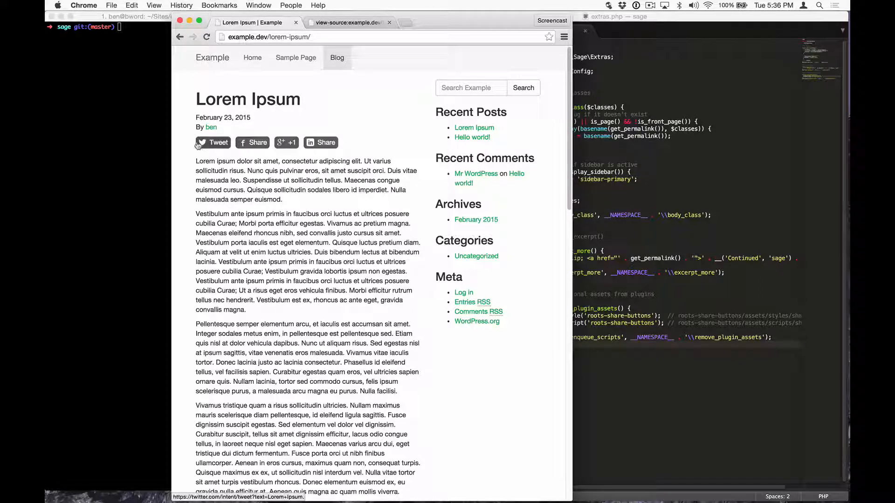
mouse_move(338, 198)
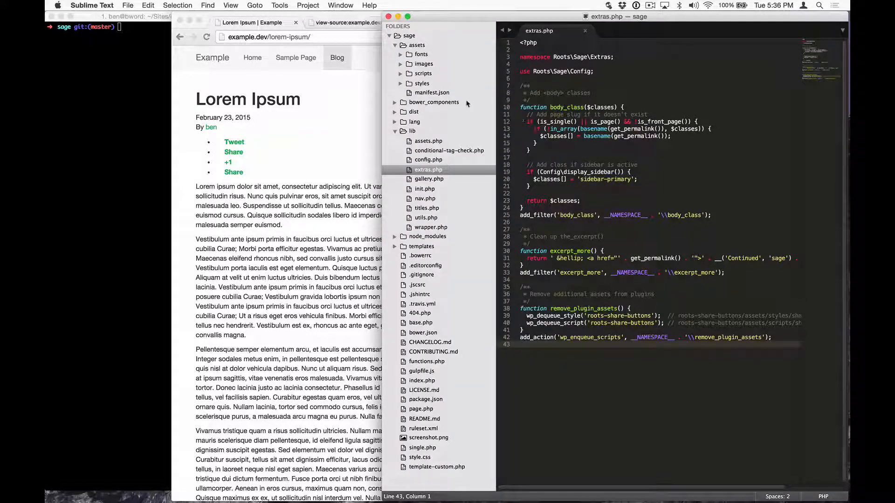
Step: Open the theme's assets/manifest.json and collapse the assets folder
left_click(432, 92)
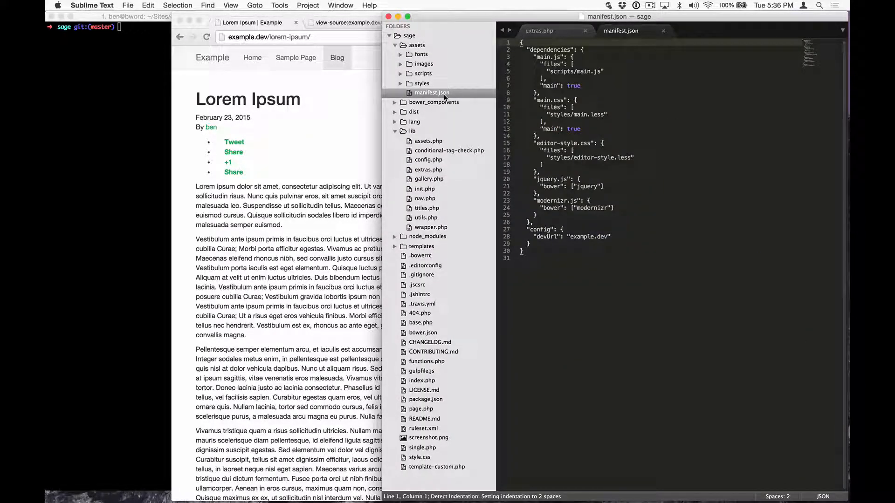
left_click(395, 45)
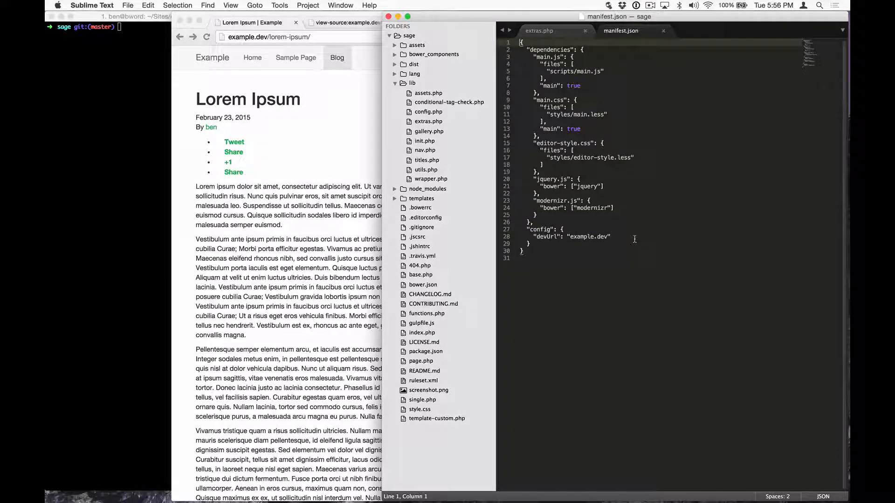
double_click(546, 57)
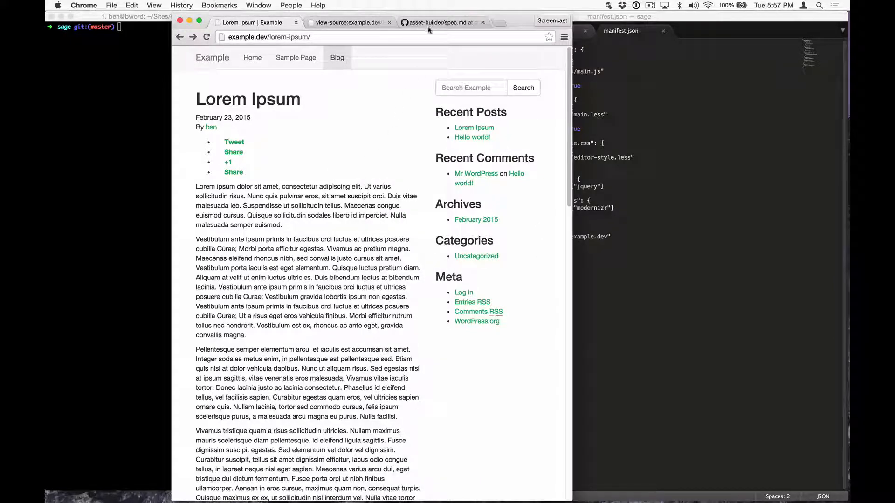
Step: Scroll the asset-builder spec to the fuller manifest example and select its vendor entry
left_click(440, 22)
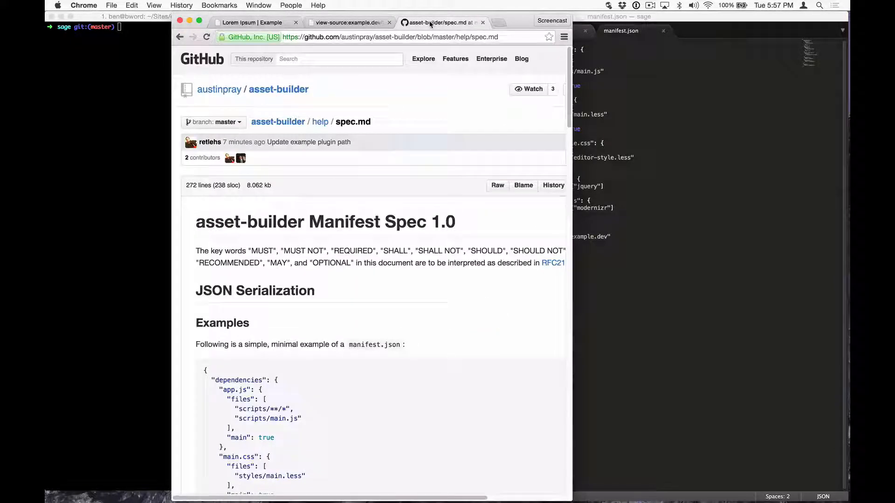
scroll("down", 3)
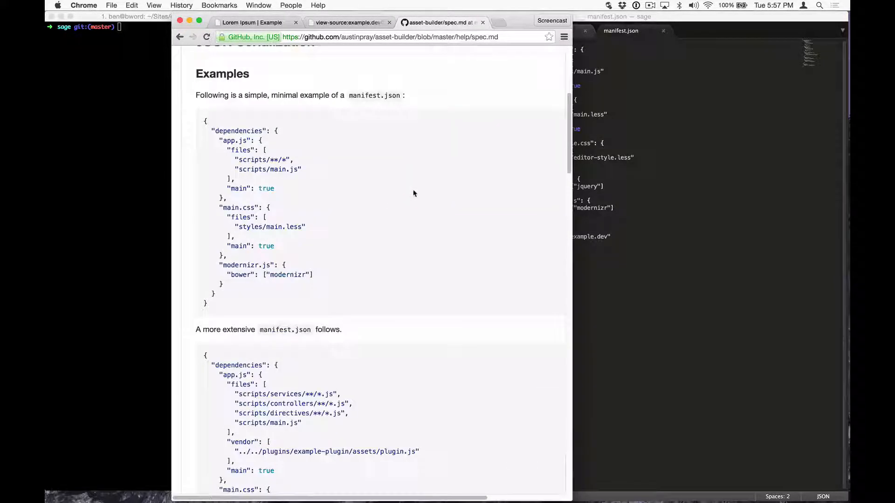
scroll("down", 3)
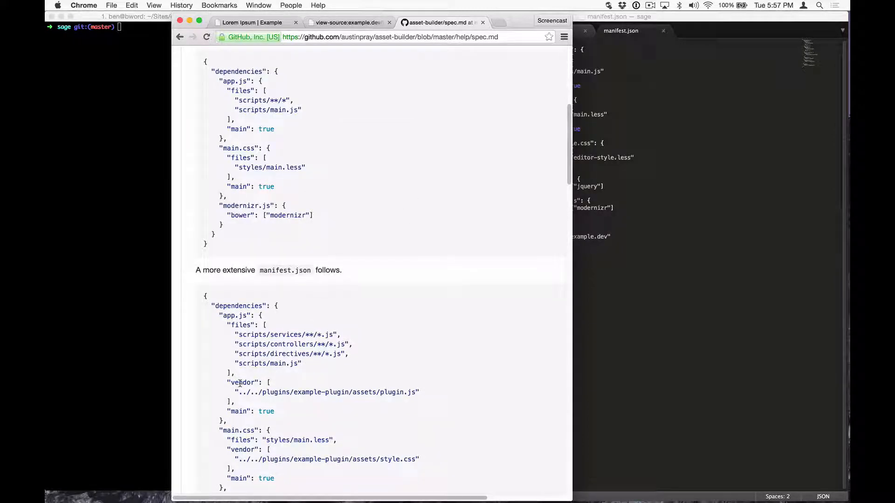
double_click(242, 383)
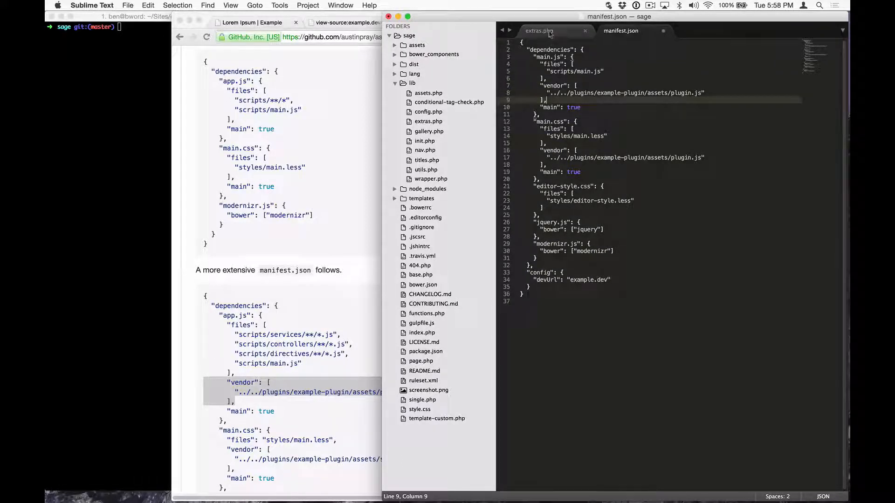
Step: Copy the roots-share-buttons script and stylesheet paths from extras.php into manifest.json's vendor arrays
left_click(428, 122)
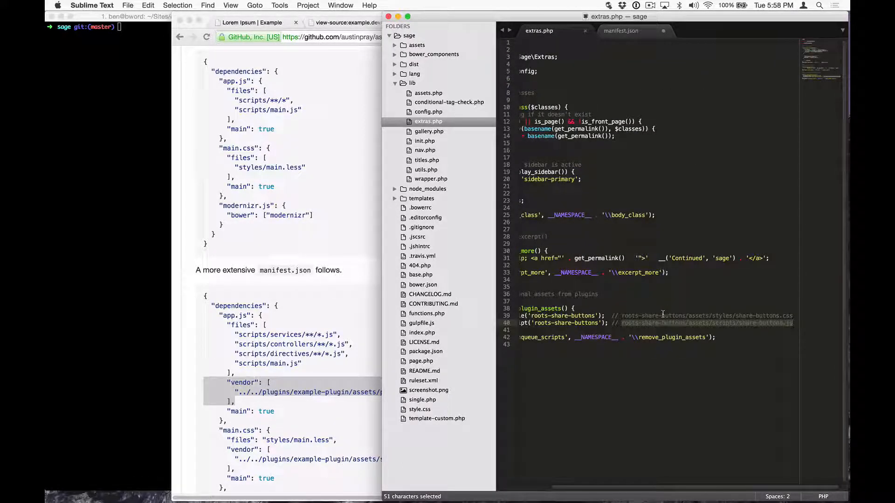
left_click(621, 31)
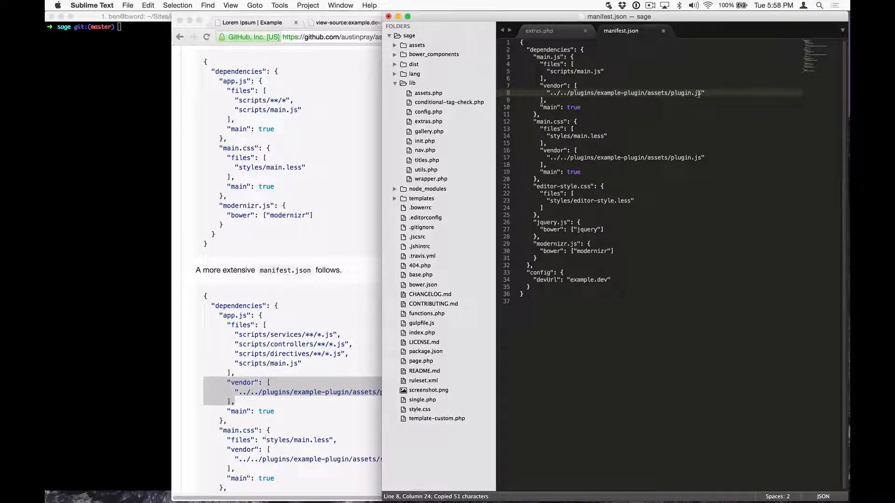
left_click(428, 122)
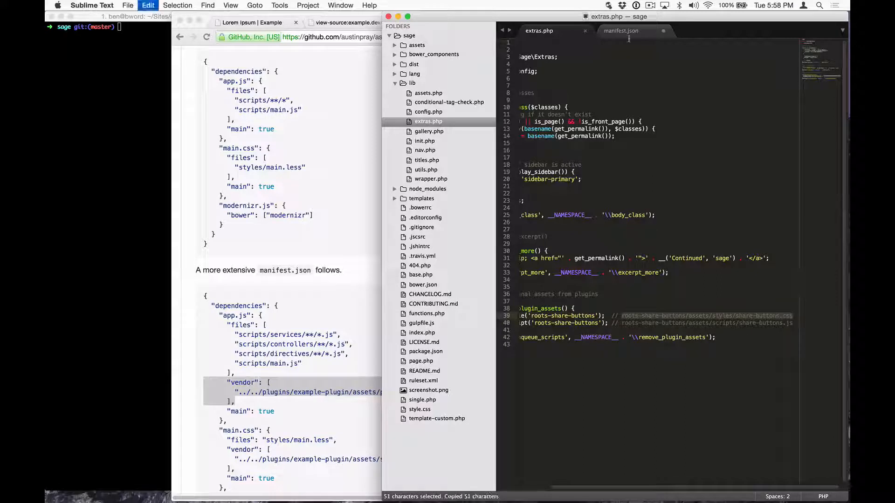
left_click(621, 31)
type("gulp")
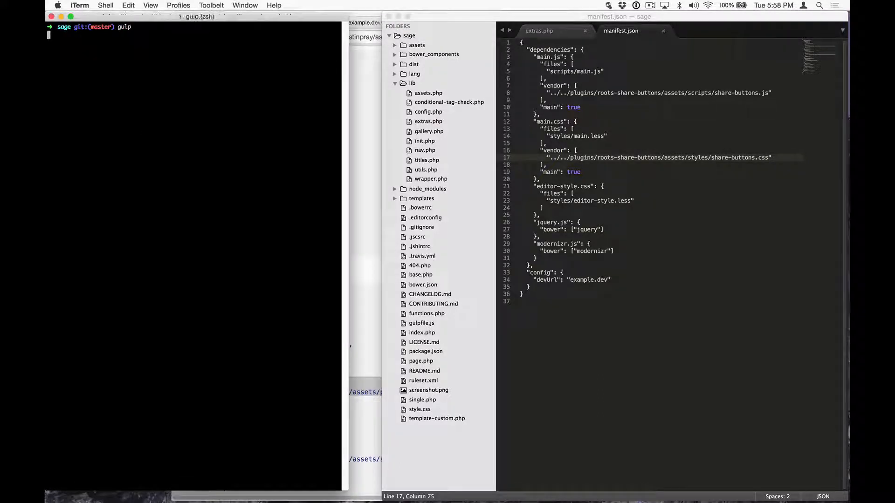
Step: Run gulp to recompile styles and scripts with the plugin vendor files
key("Return")
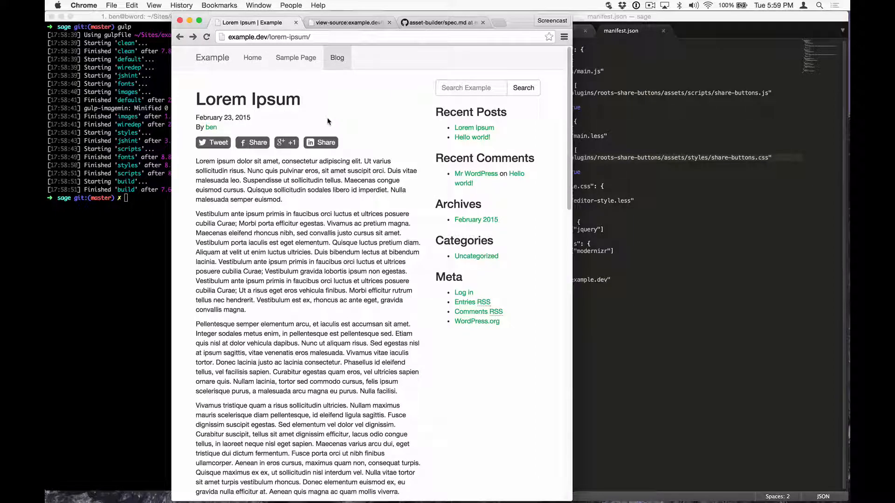
Step: View the Lorem Ipsum post's page source, then return to the asset-builder spec tab
left_click(348, 23)
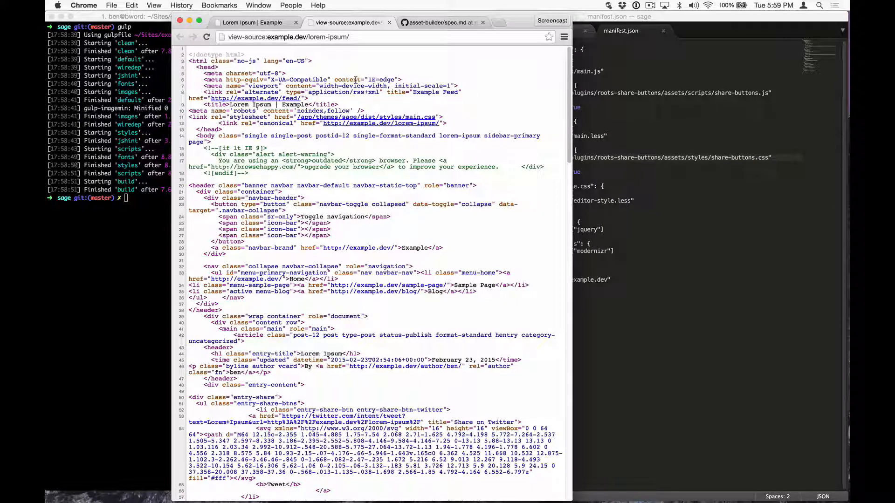
left_click(251, 23)
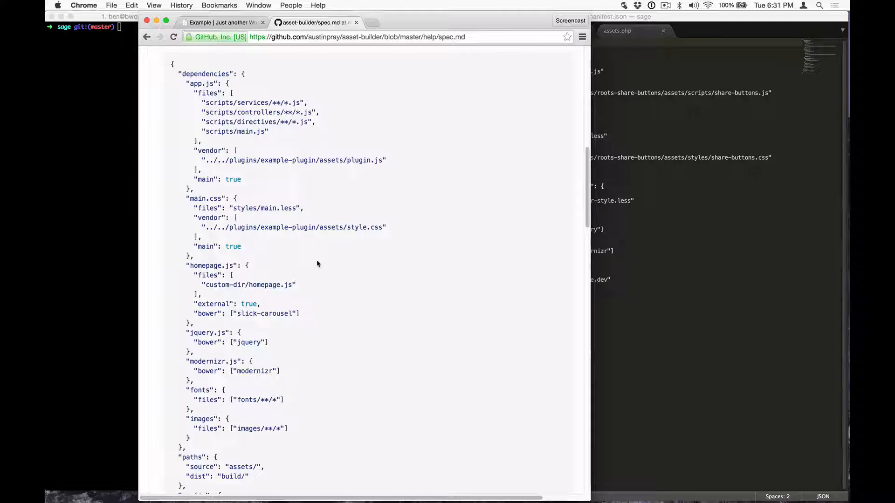
scroll("down", 3)
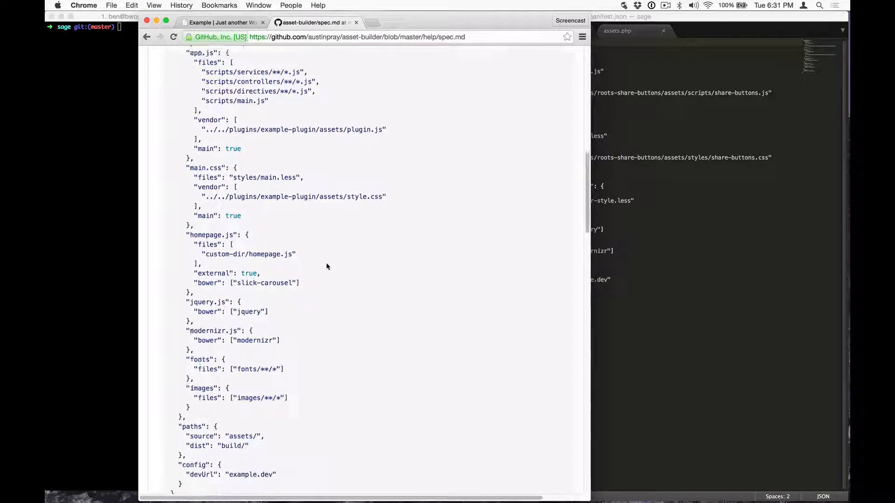
scroll("down", 3)
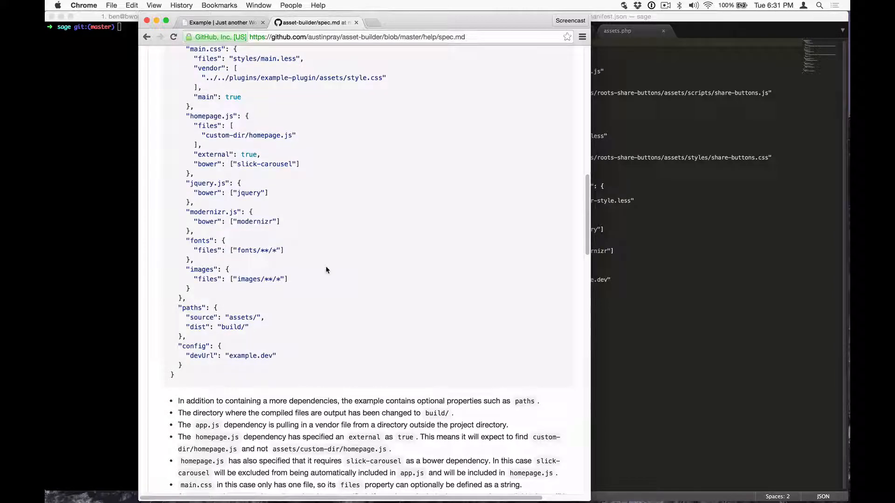
scroll("up", 3)
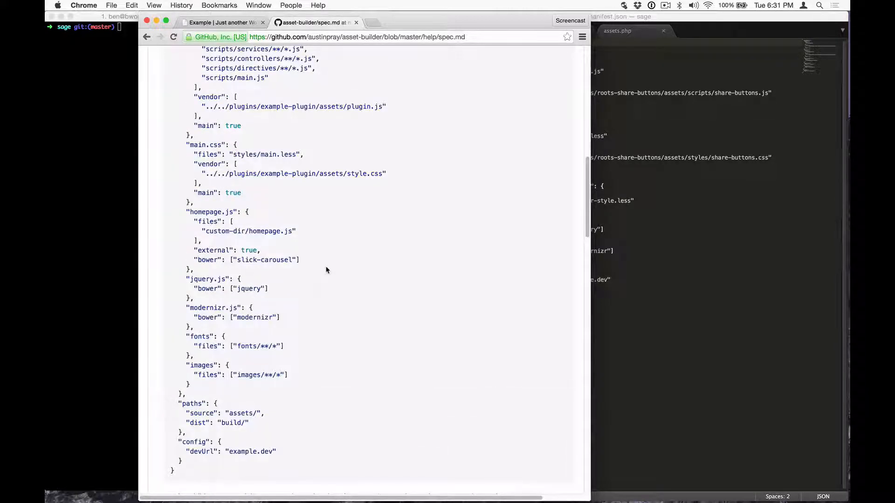
scroll("up", 3)
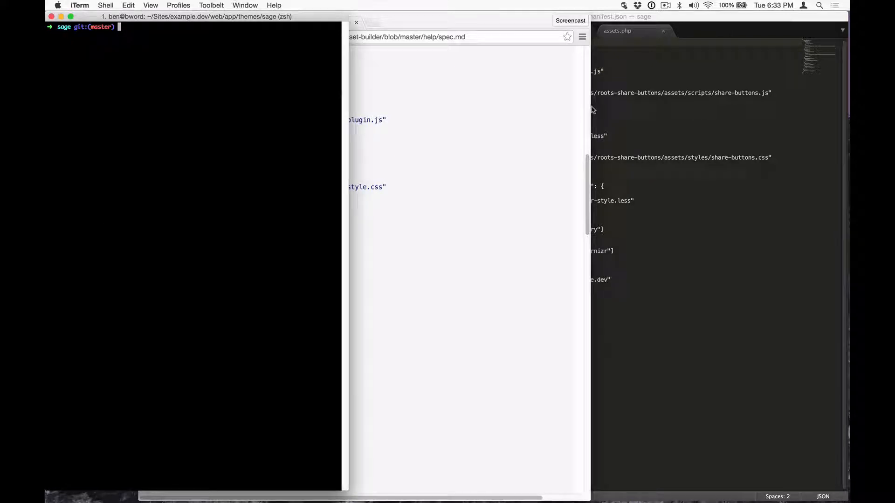
Step: Create empty assets/styles/homepage.less and assets/scripts/homepage.js with touch
type("touch")
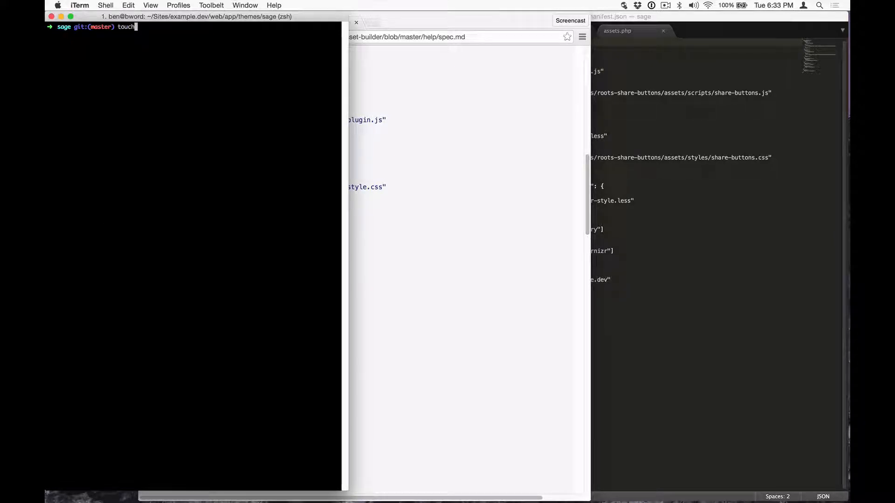
type("assets/styles/")
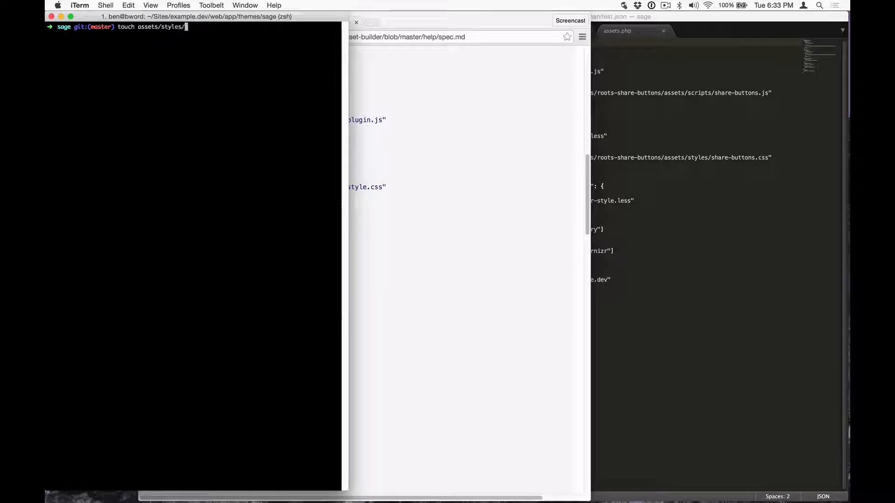
key("Return")
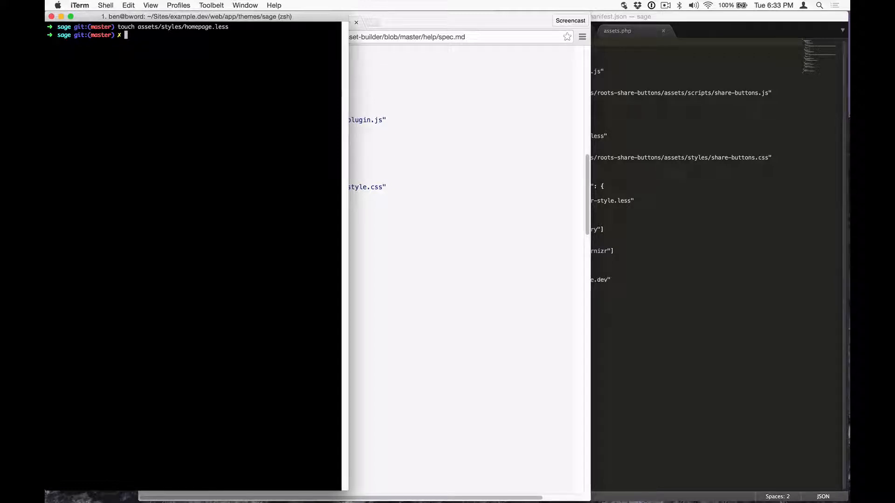
type("touch assets/scripts/h")
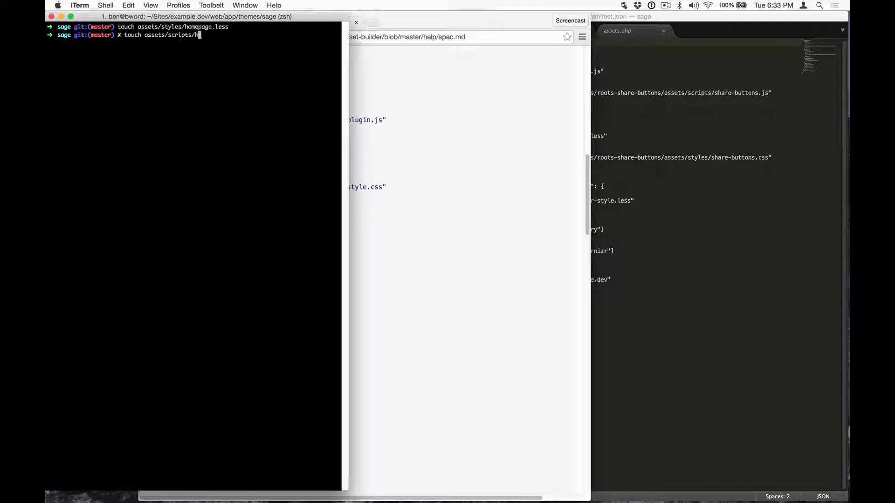
key("Return")
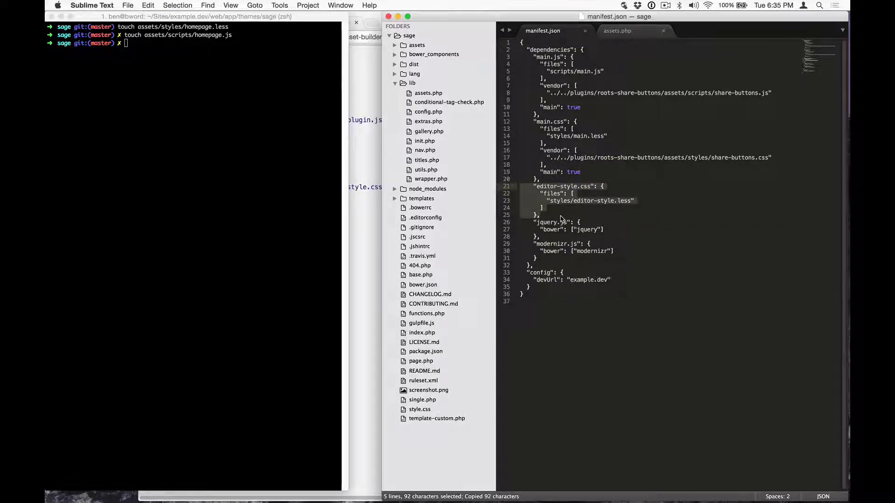
Step: Duplicate the editor-style.css block in manifest.json as homepage.css and homepage.js, pointing at styles/homepage.less and scripts/homepage.js
key("cmd+v")
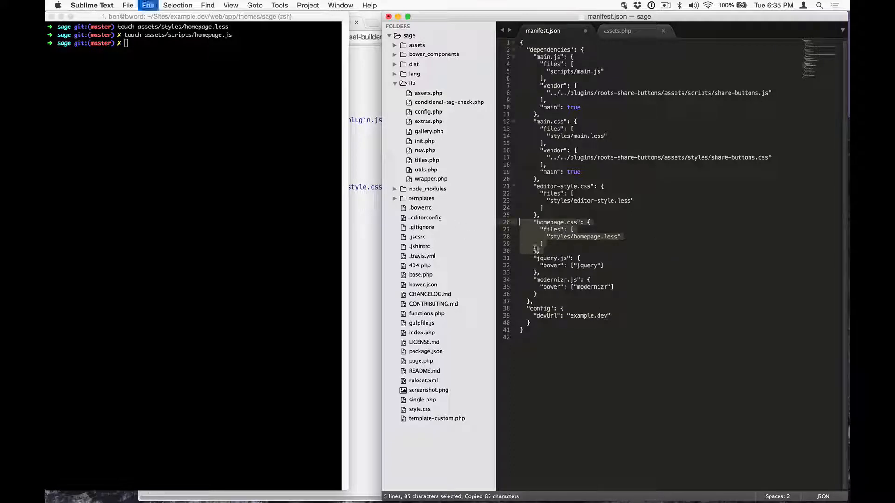
key("Return")
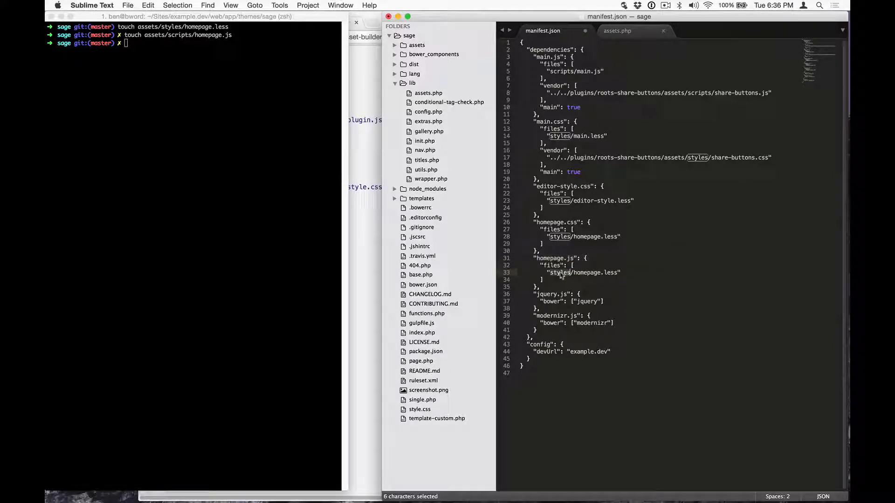
type("scripts")
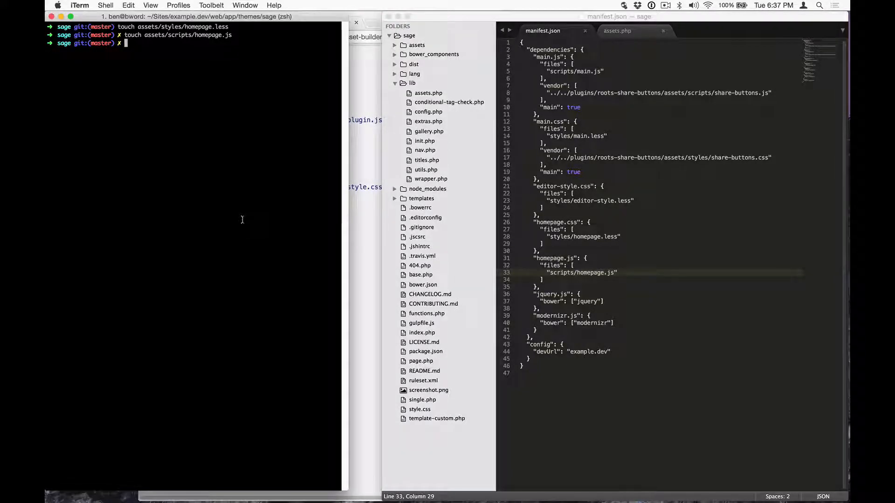
type("gulp")
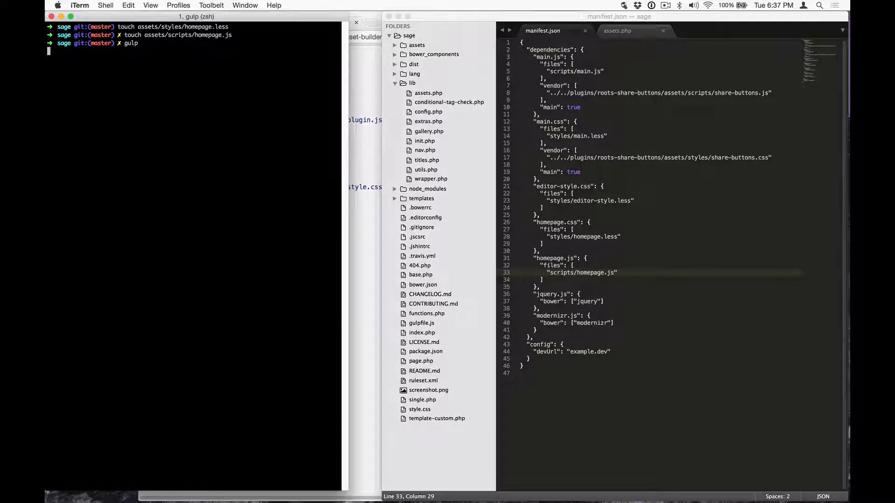
Step: Run gulp, confirm homepage files in dist/scripts and dist/styles, and open lib/assets.php
key("Return")
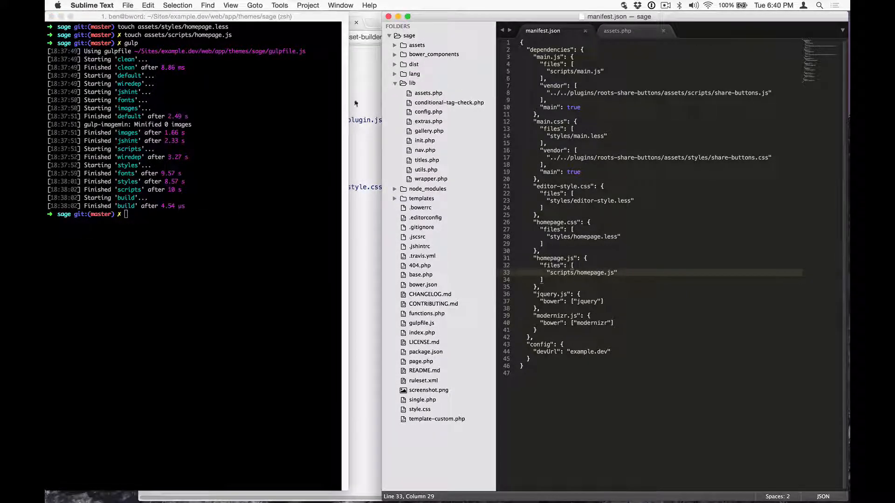
left_click(413, 64)
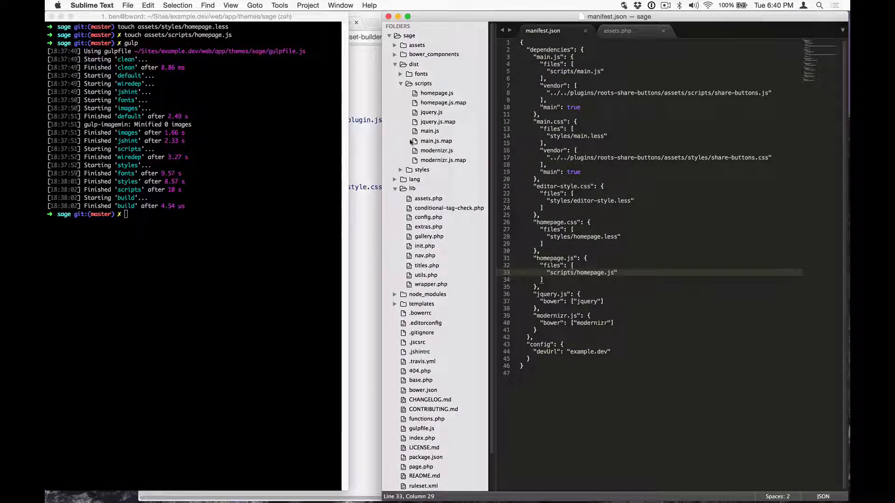
left_click(401, 170)
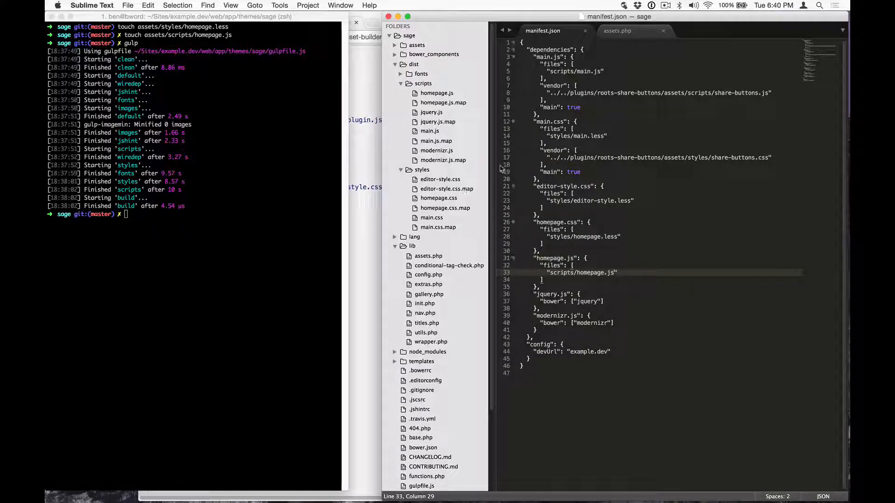
left_click(428, 256)
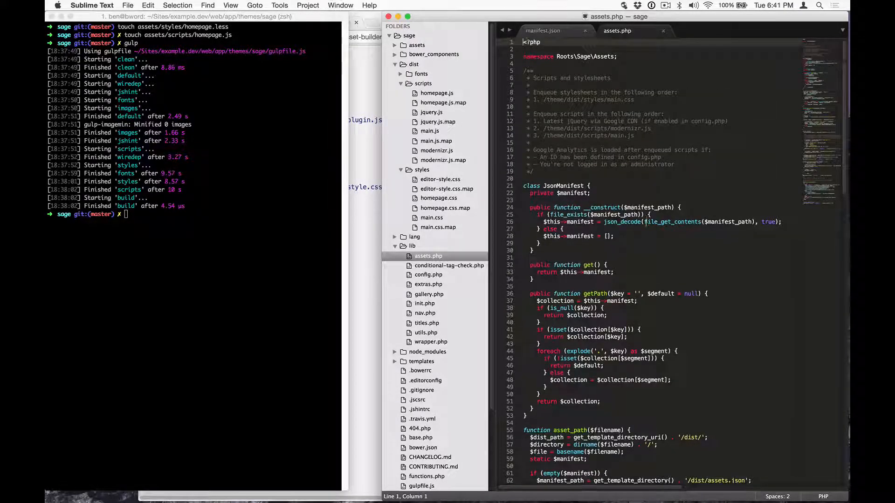
Step: Scroll down lib/assets.php to the assets() function
scroll("down", 3)
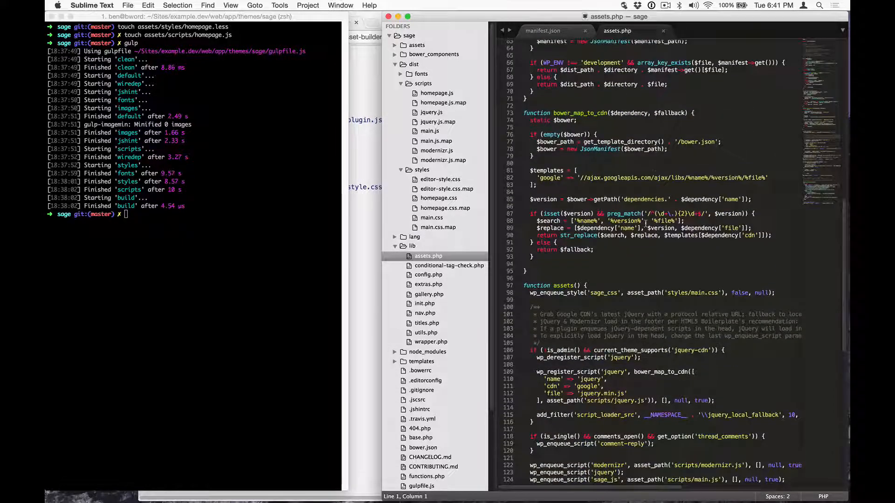
scroll("down", 3)
type("sage_home_css', asset_path('styles/homepage.css'), false, null);")
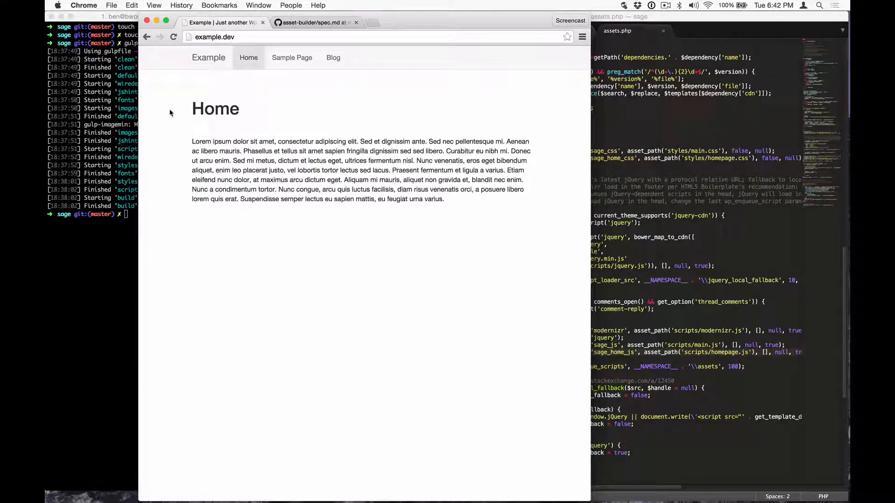
Step: View the example.dev page source and search 'homepage' to find the stylesheet and script links
right_click(170, 112)
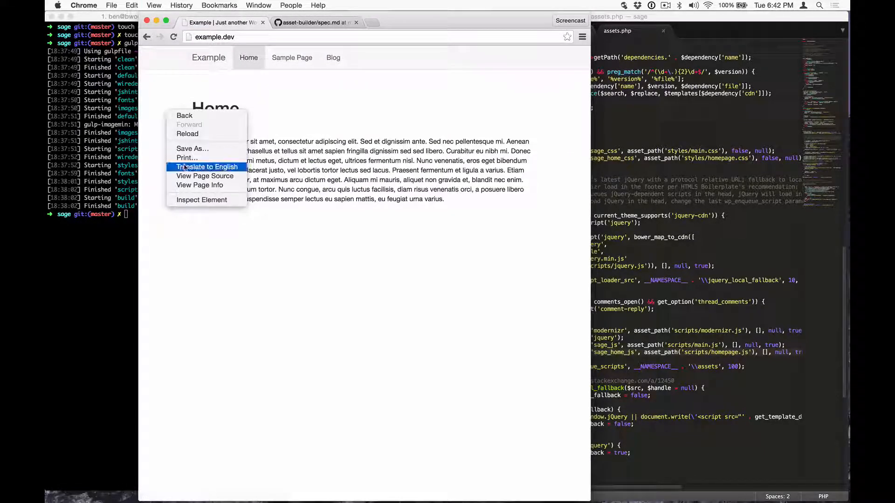
left_click(204, 176)
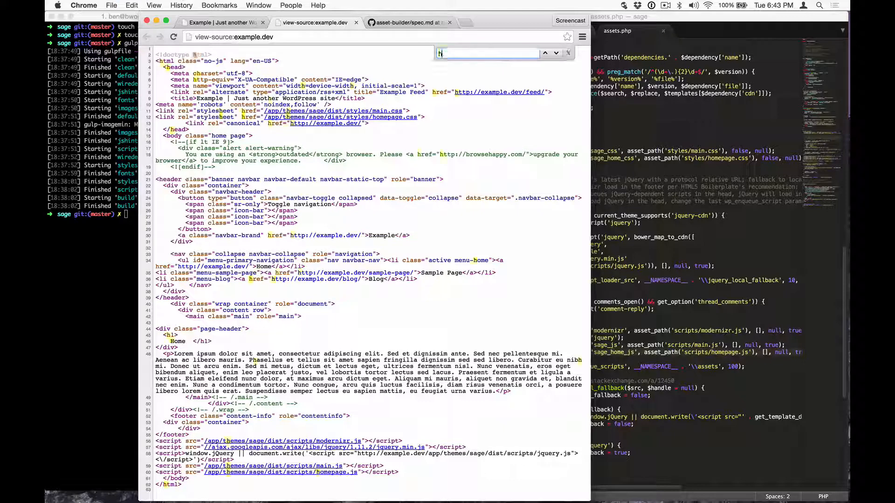
type("homepage")
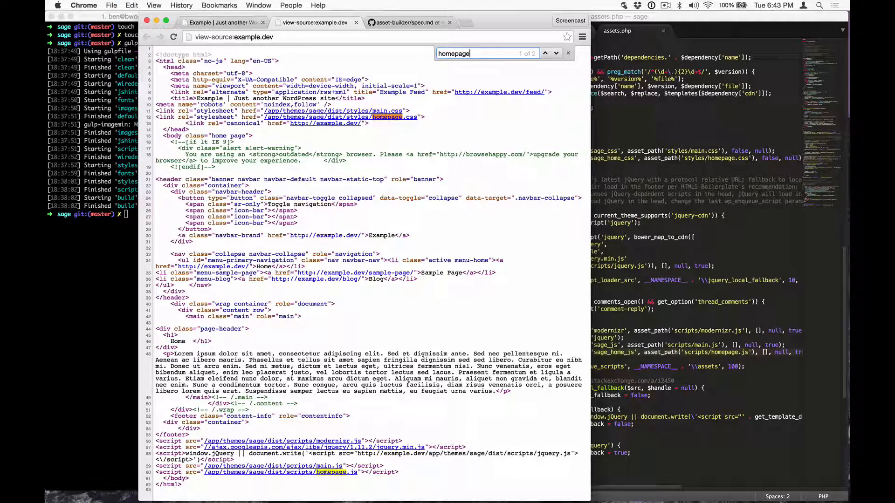
left_click(559, 53)
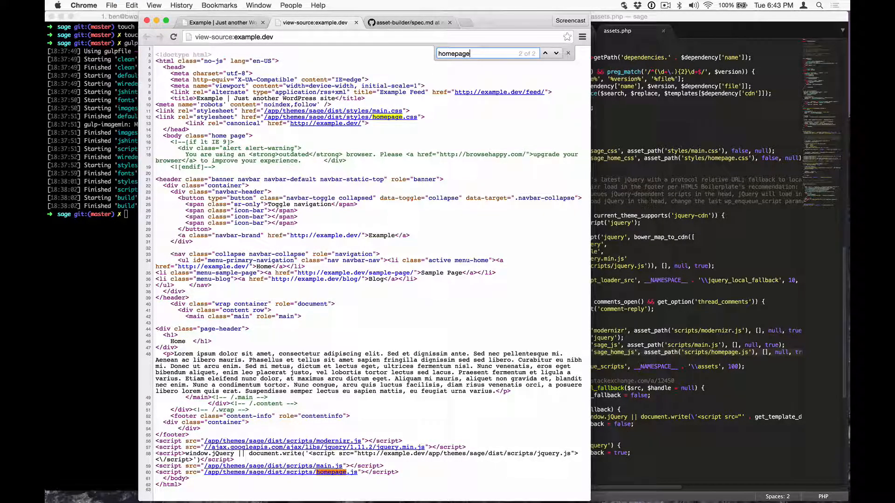